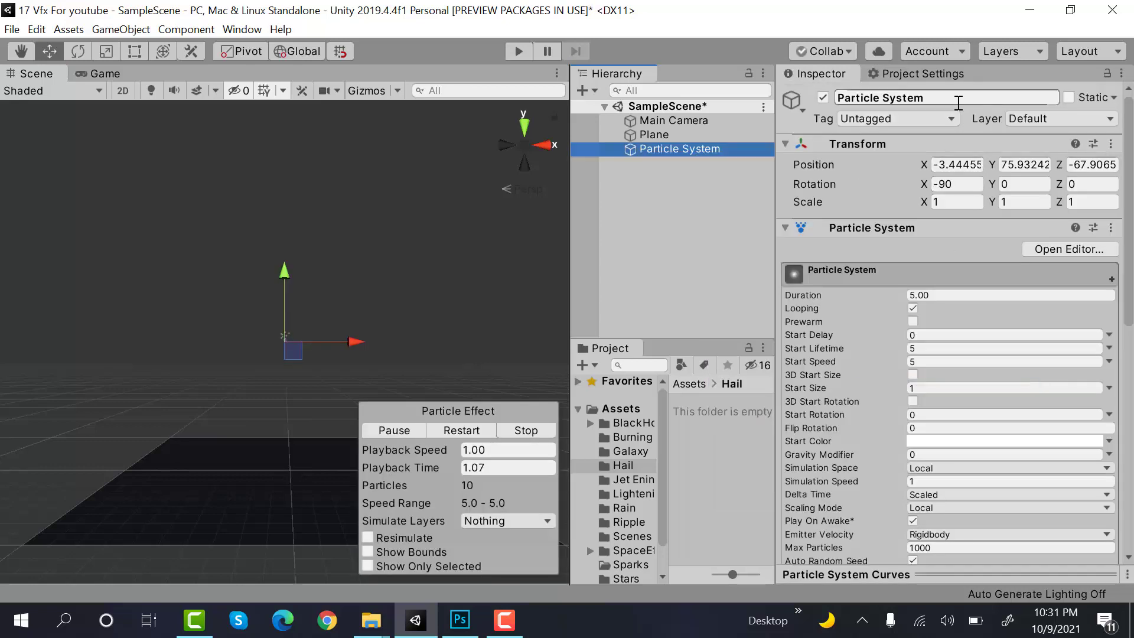
# - Rename the particle system to HailStorm_PS and scroll through its Inspector settings
pyautogui.write('HailStorm_PS')
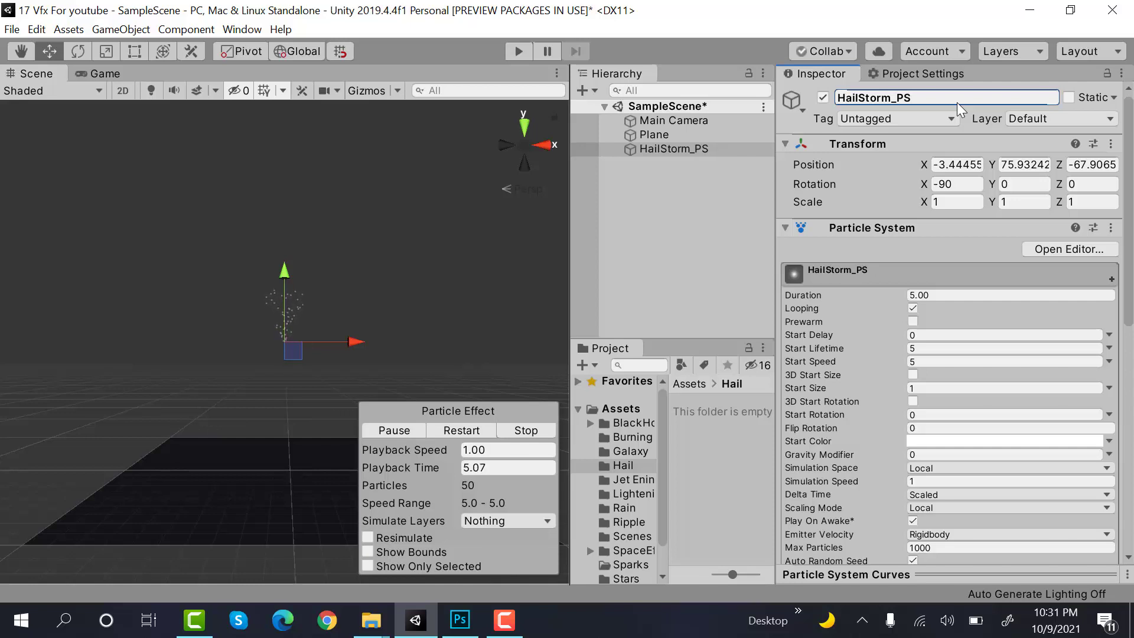
pyautogui.scroll(-3)
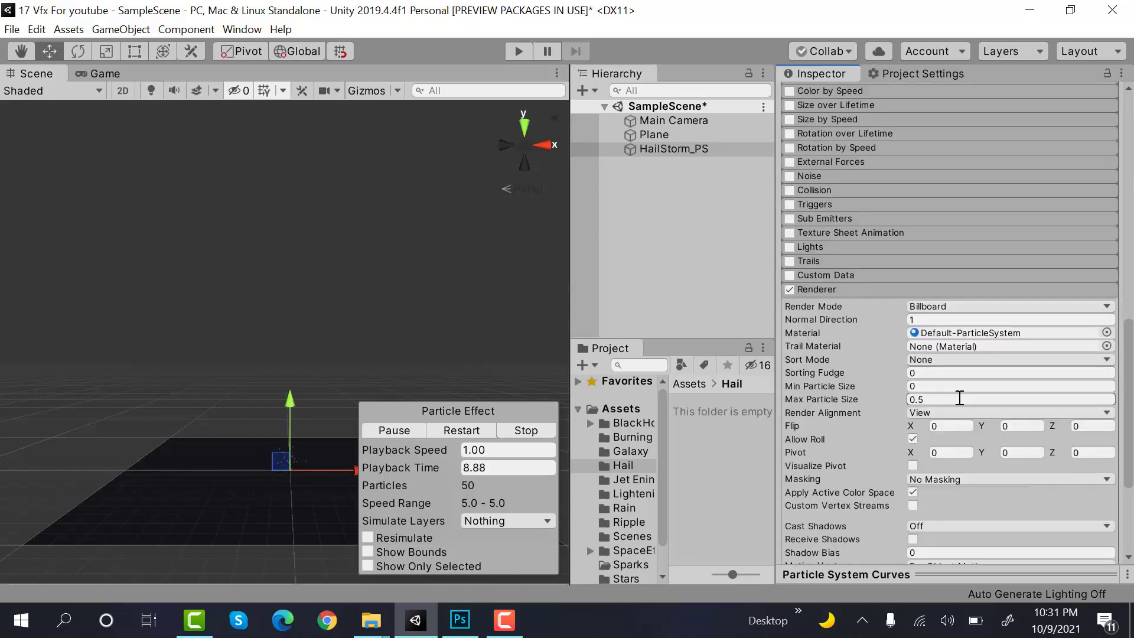
pyautogui.scroll(3)
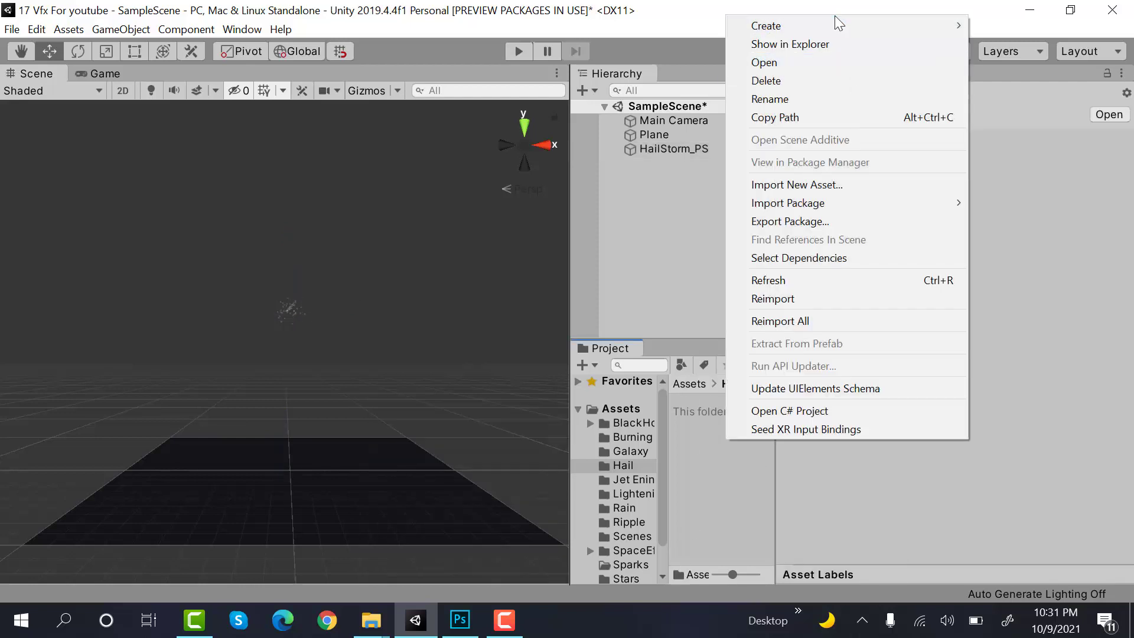
# - Create Hail_Mat in the Hail folder with the Legacy Shaders/Particles/Additive shader
pyautogui.click(766, 26)
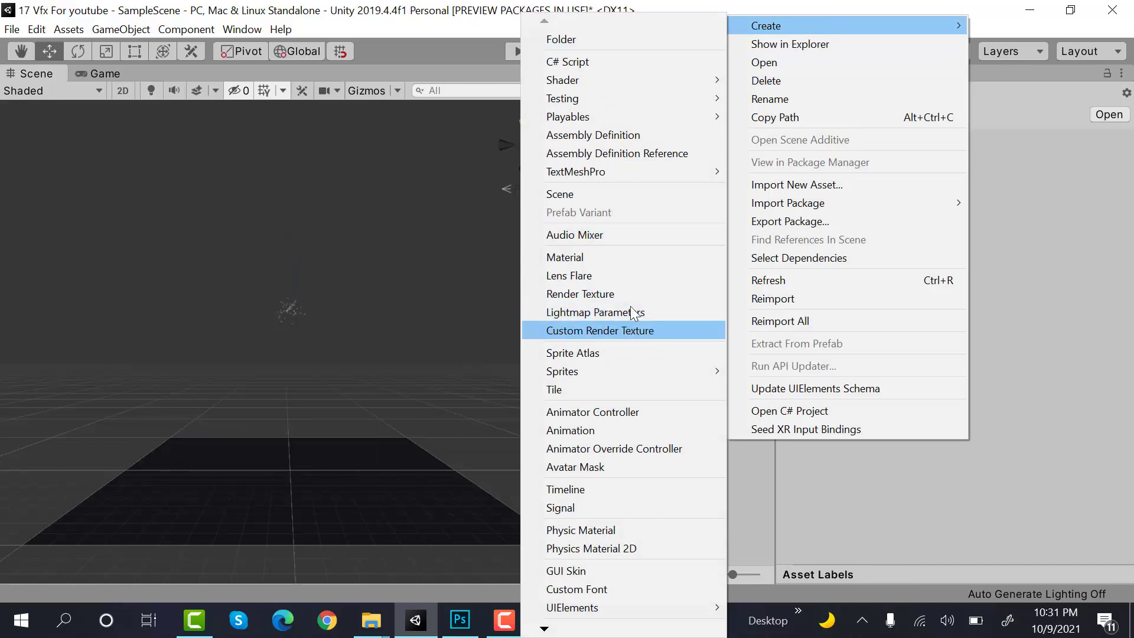
pyautogui.click(565, 257)
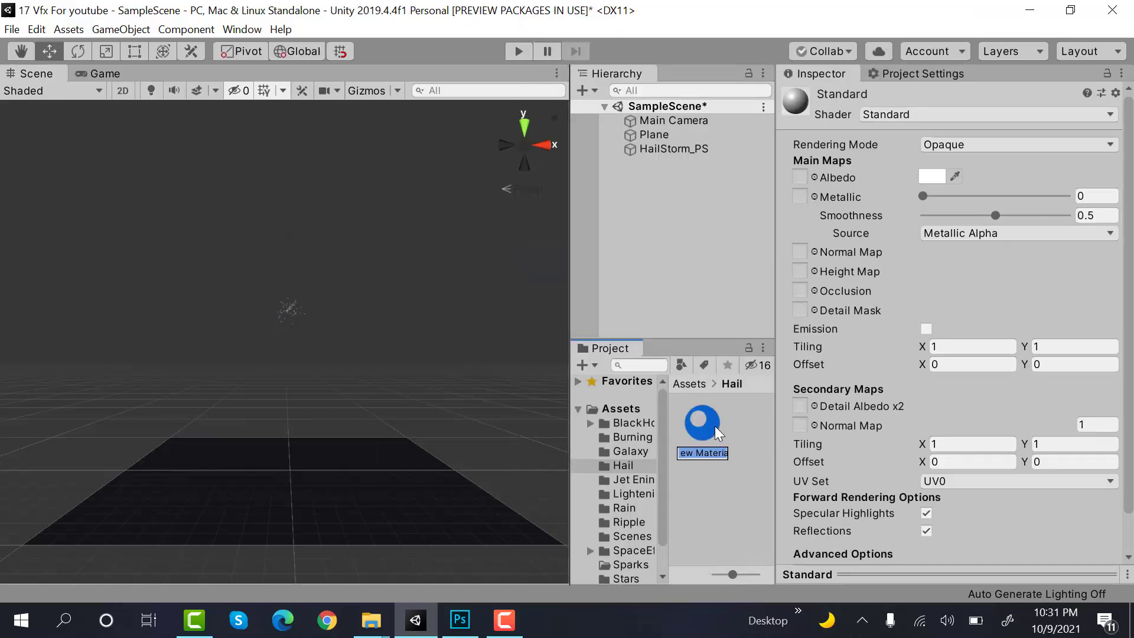
pyautogui.write('Hail_Mat')
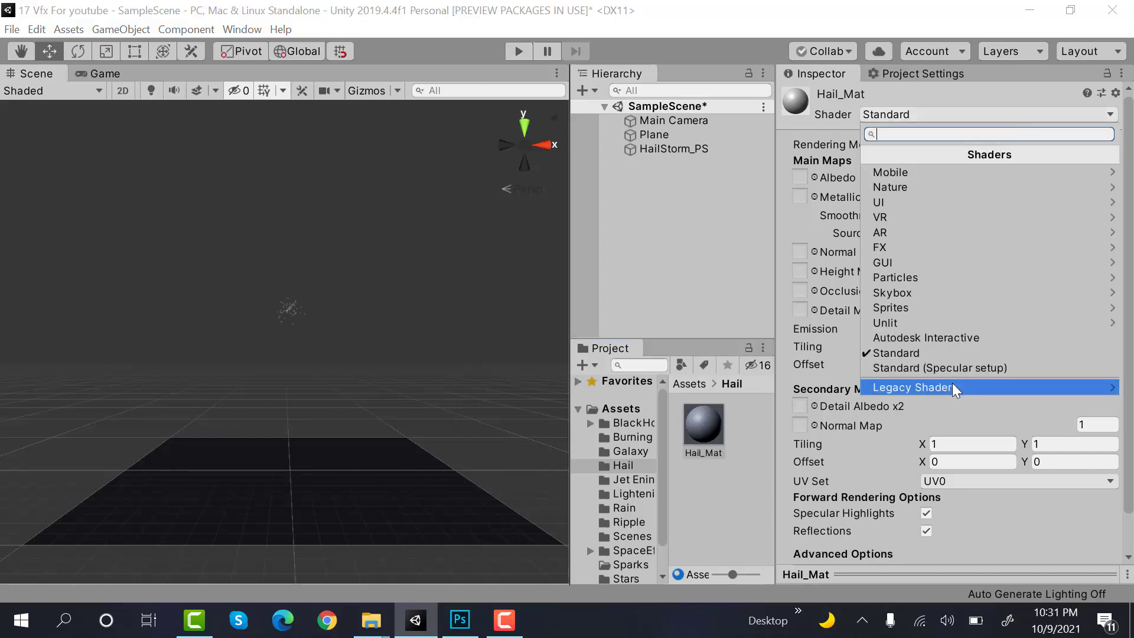
pyautogui.click(911, 387)
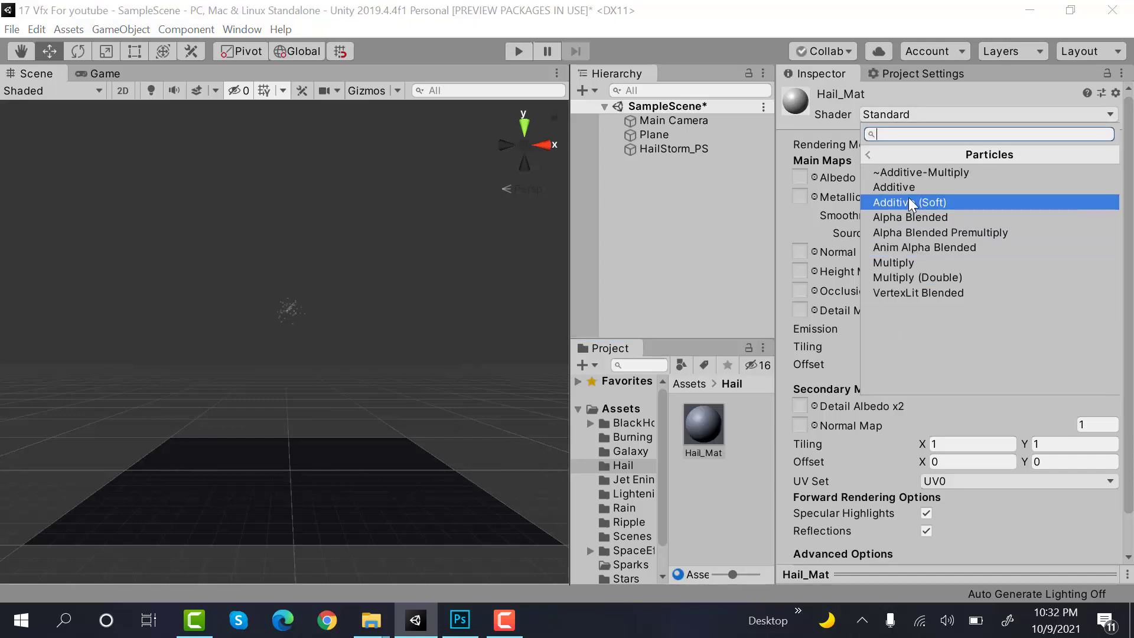
pyautogui.click(895, 187)
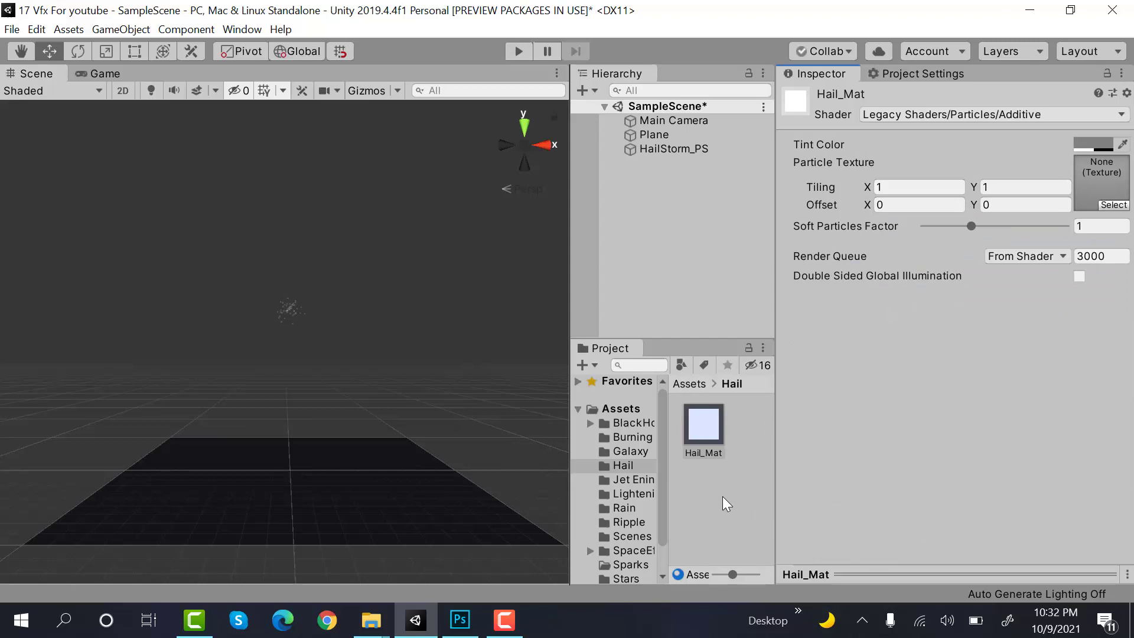
pyautogui.click(458, 621)
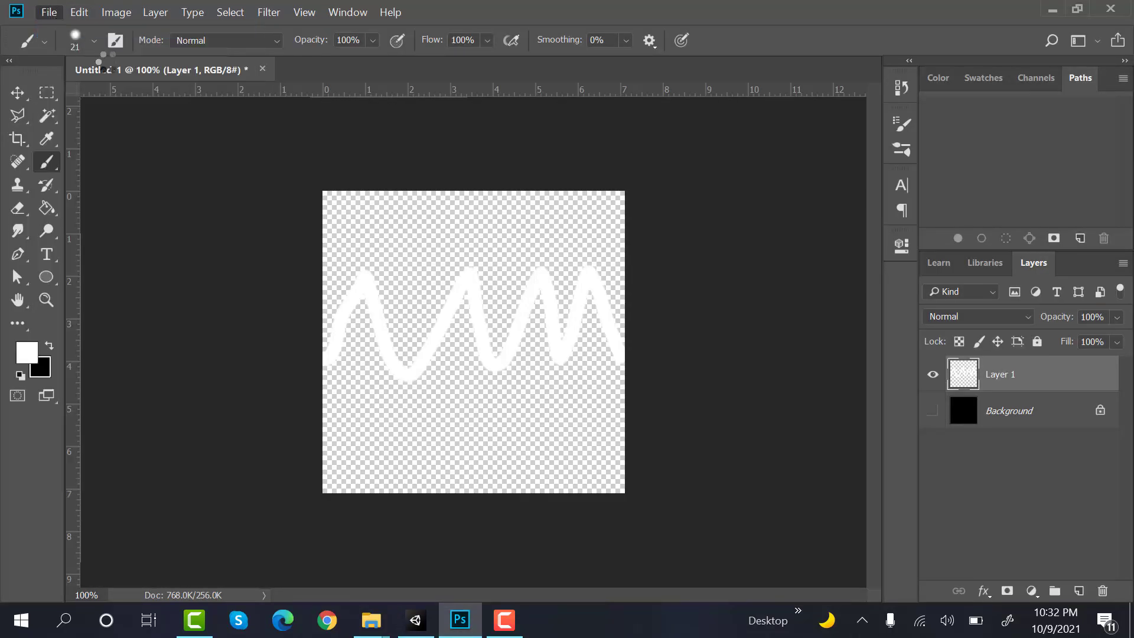
# - Create a 512×512 Photoshop document, fill it black, and add an empty layer
pyautogui.click(49, 13)
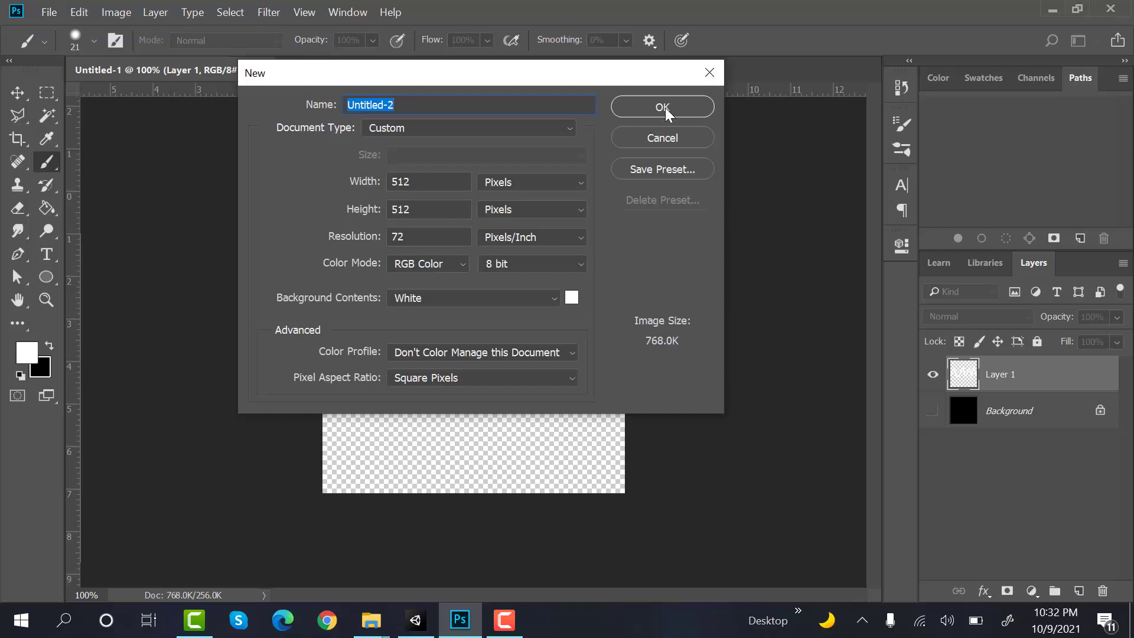
pyautogui.click(660, 107)
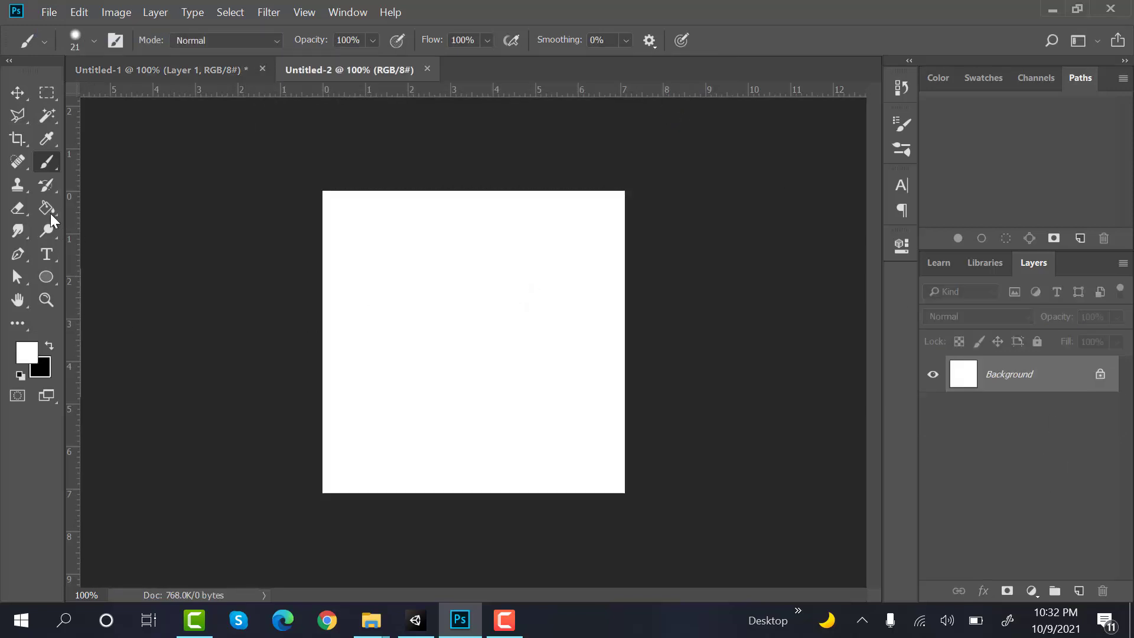
pyautogui.click(473, 341)
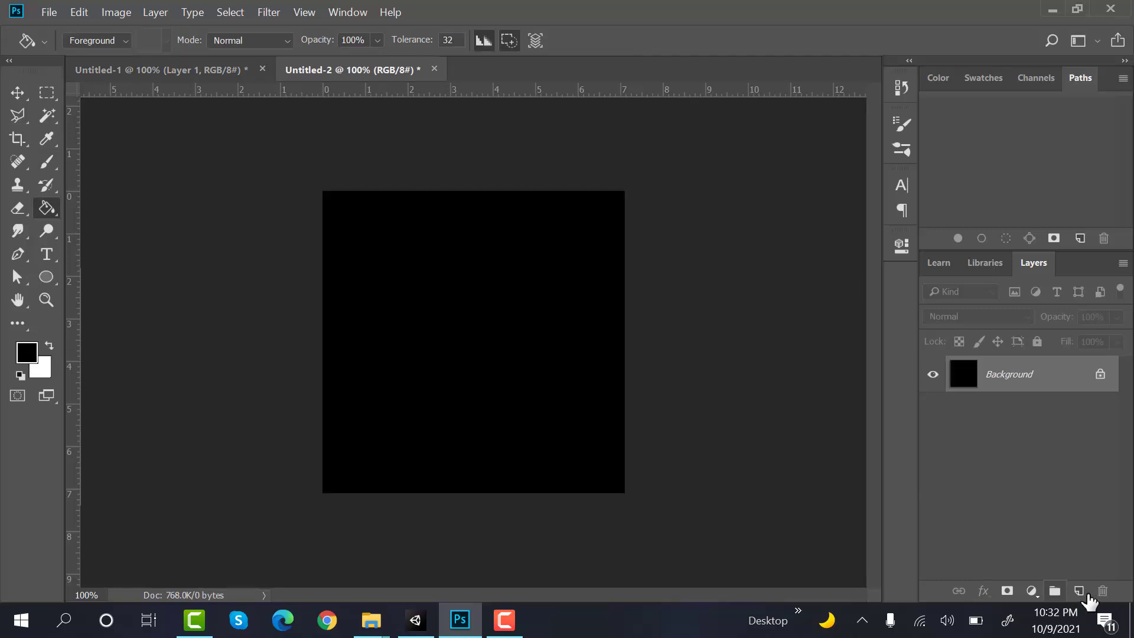
pyautogui.click(1079, 590)
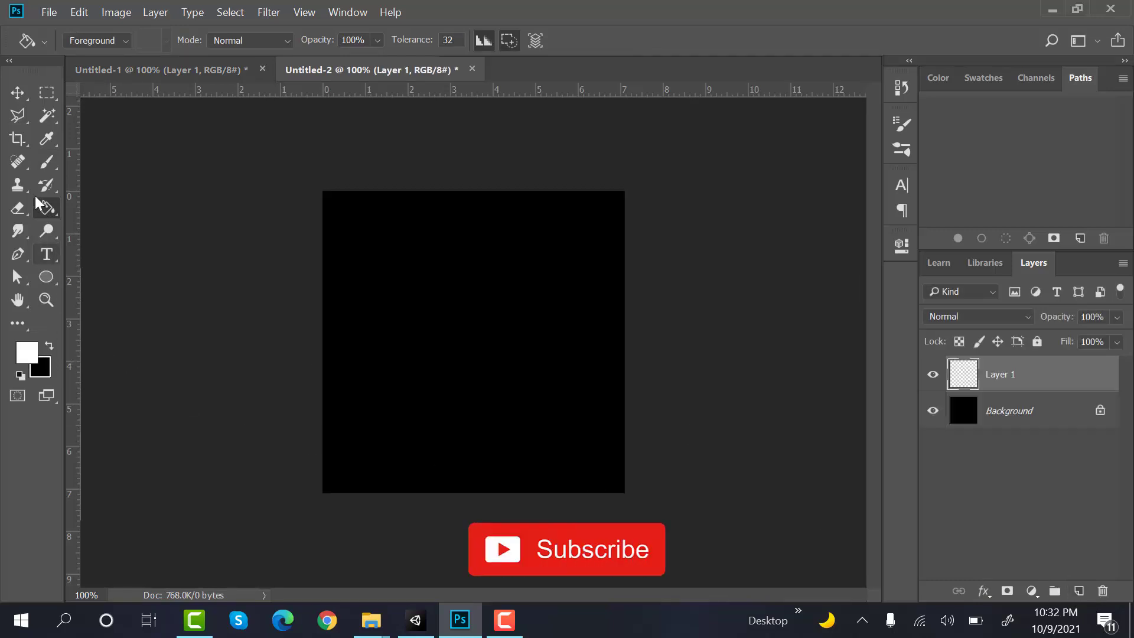
pyautogui.click(18, 161)
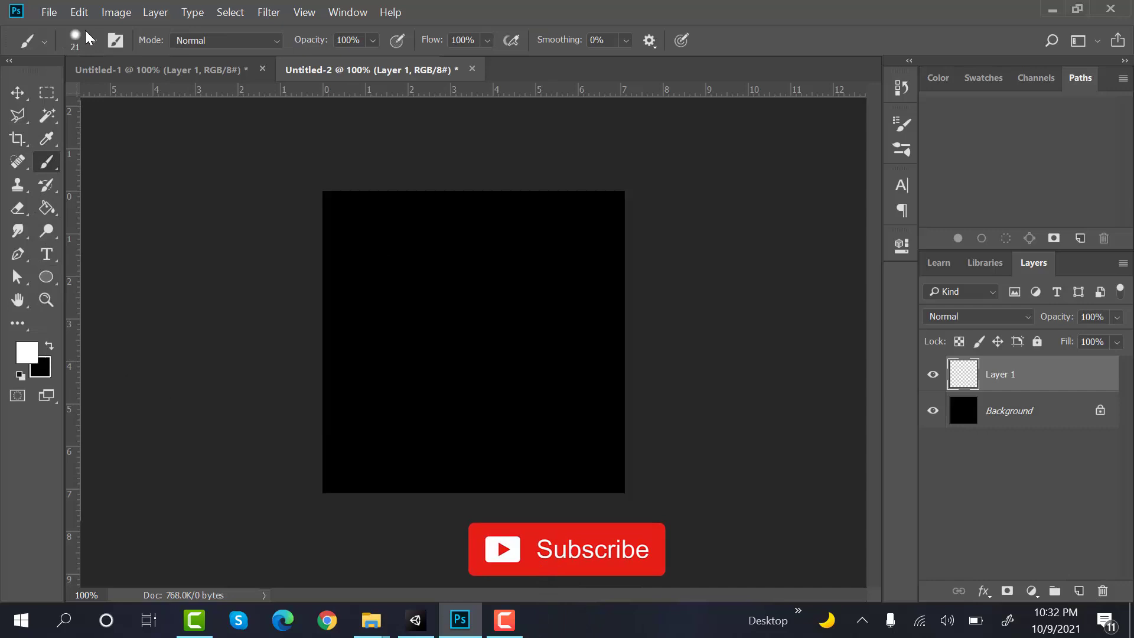
# - Paint a soft white cloudy blob on Layer 1 with a large 0%-hardness brush
pyautogui.click(92, 40)
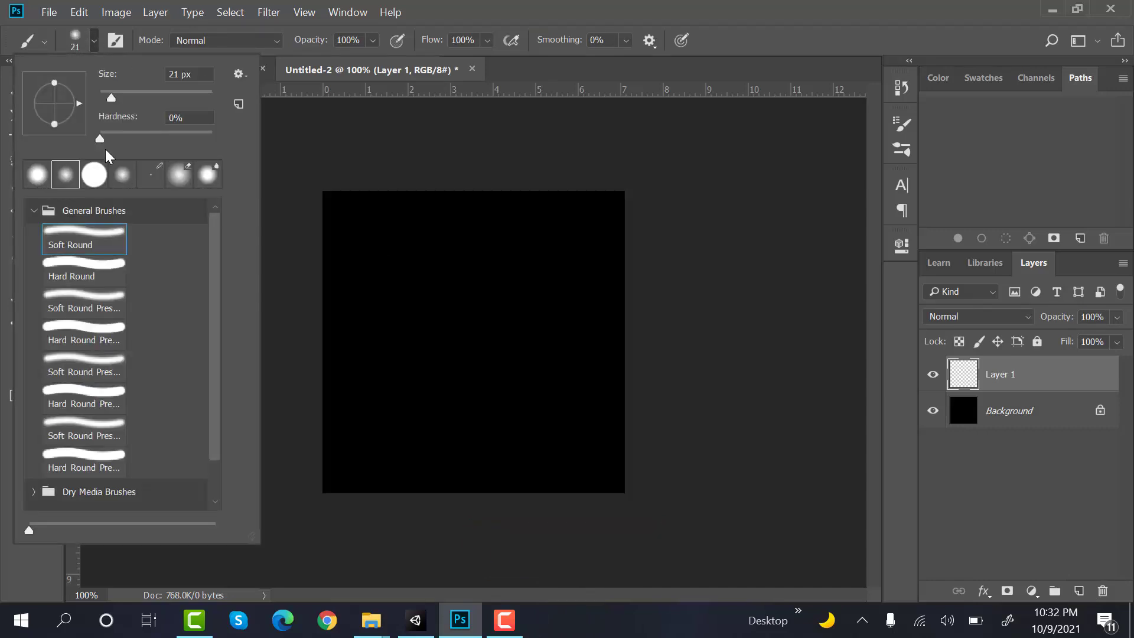
pyautogui.moveTo(99, 91); pyautogui.dragTo(159, 91)
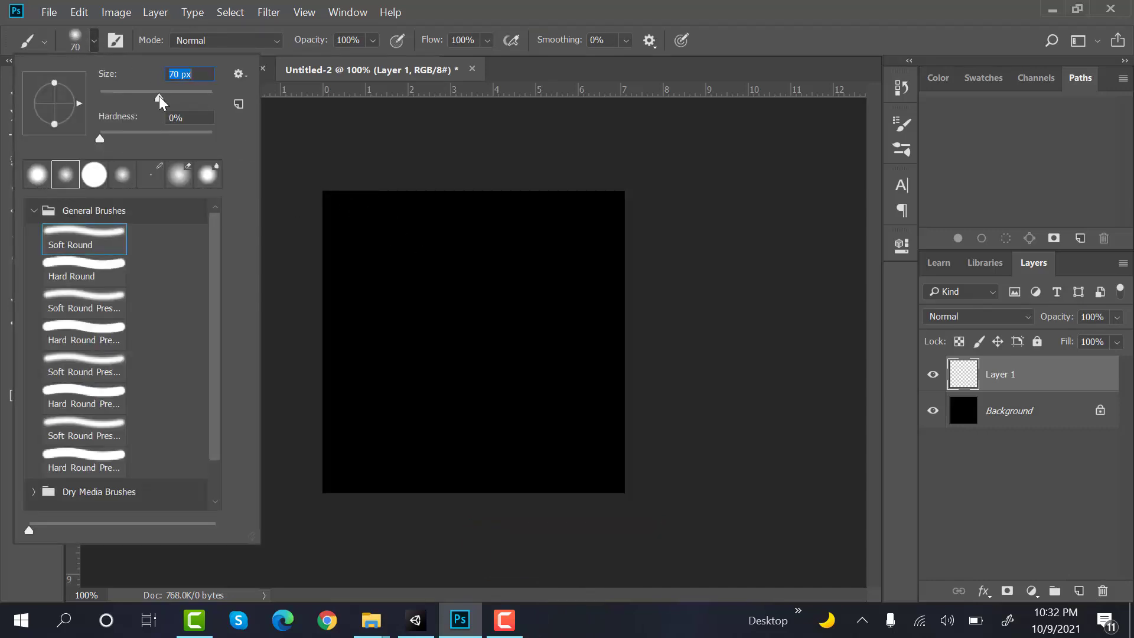
pyautogui.moveTo(159, 92); pyautogui.dragTo(169, 92)
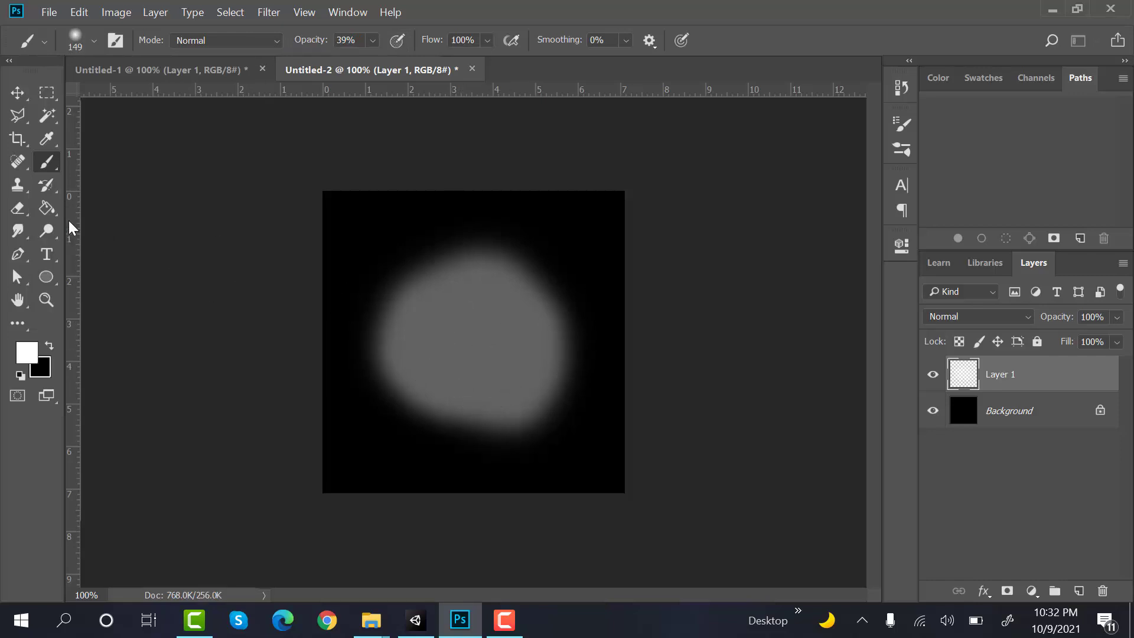
pyautogui.tripleClick(345, 40)
pyautogui.write('77')
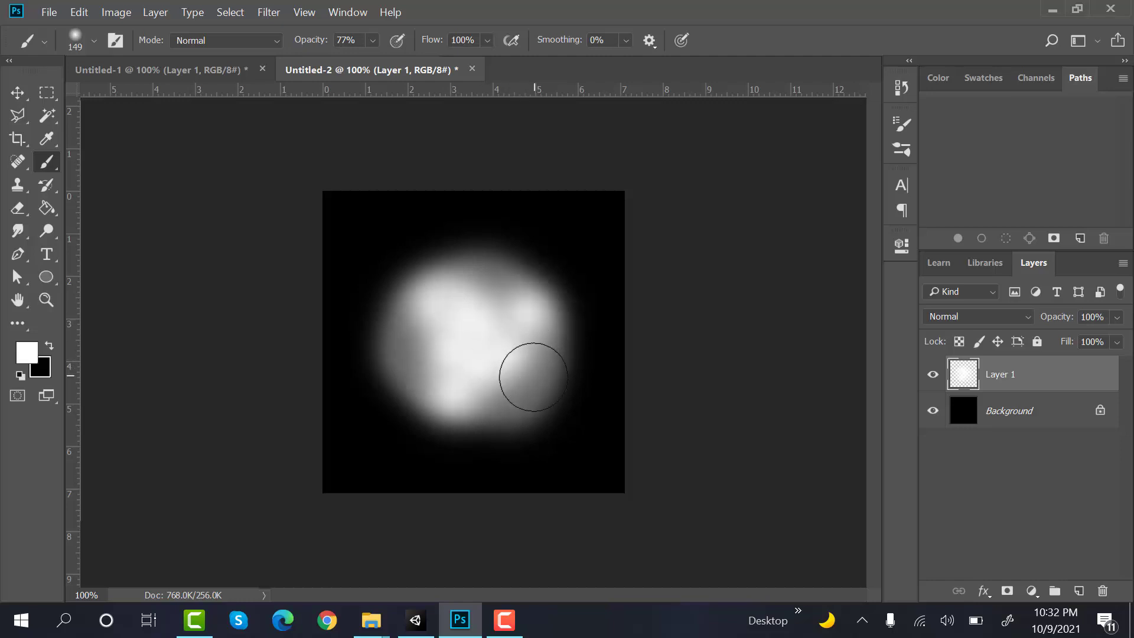
pyautogui.click(17, 207)
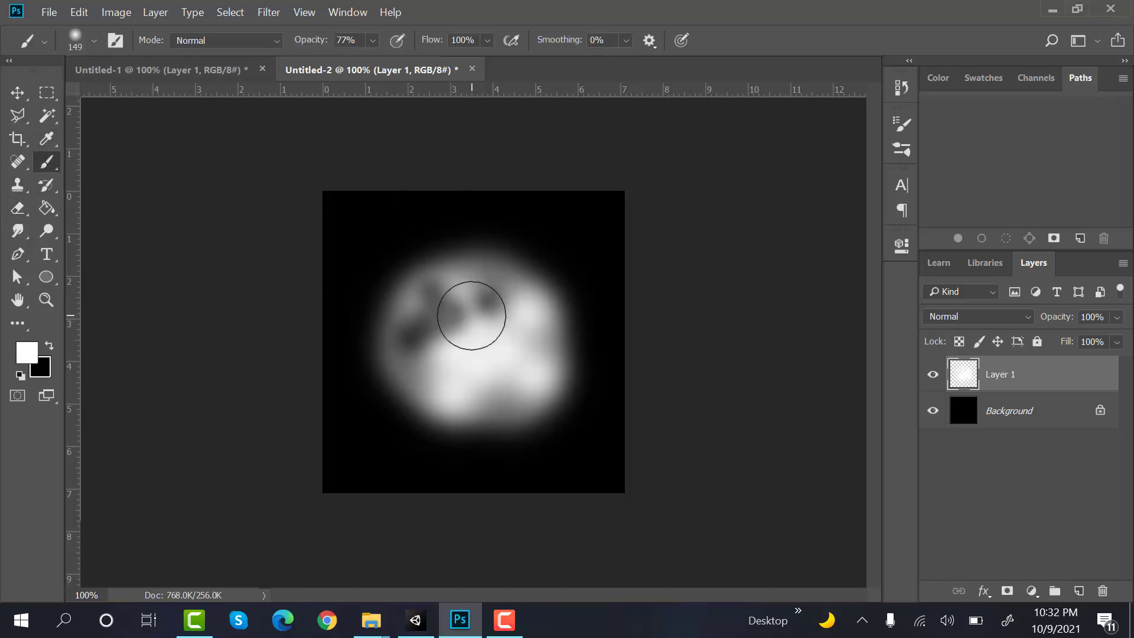
pyautogui.click(17, 94)
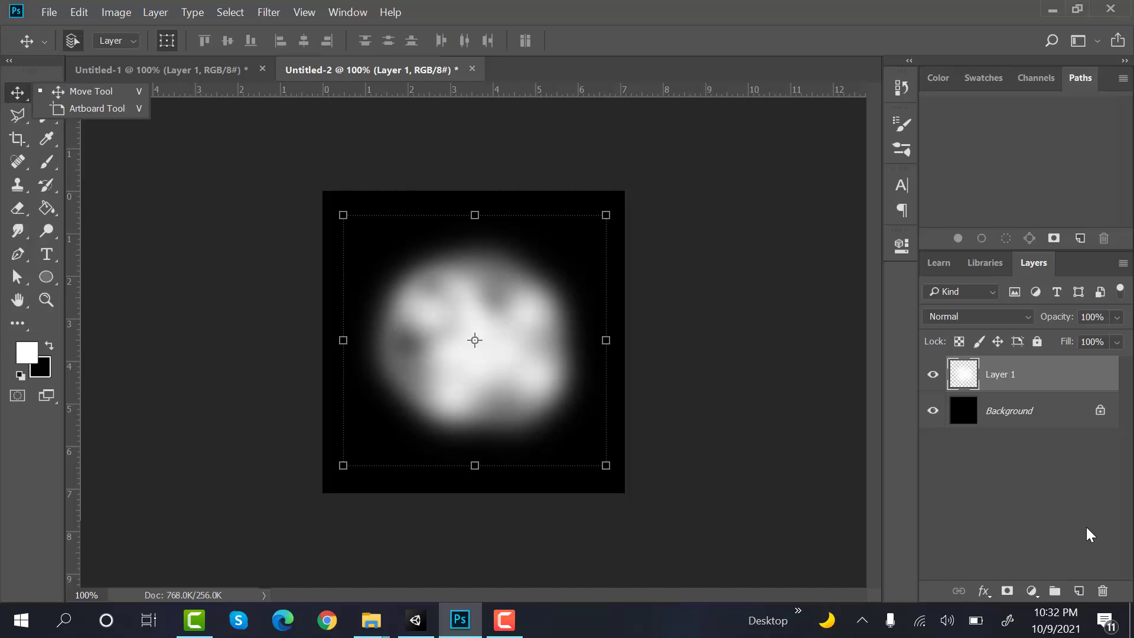
# - Hide the black Background layer and save the image as hail.png in Downloads
pyautogui.click(932, 410)
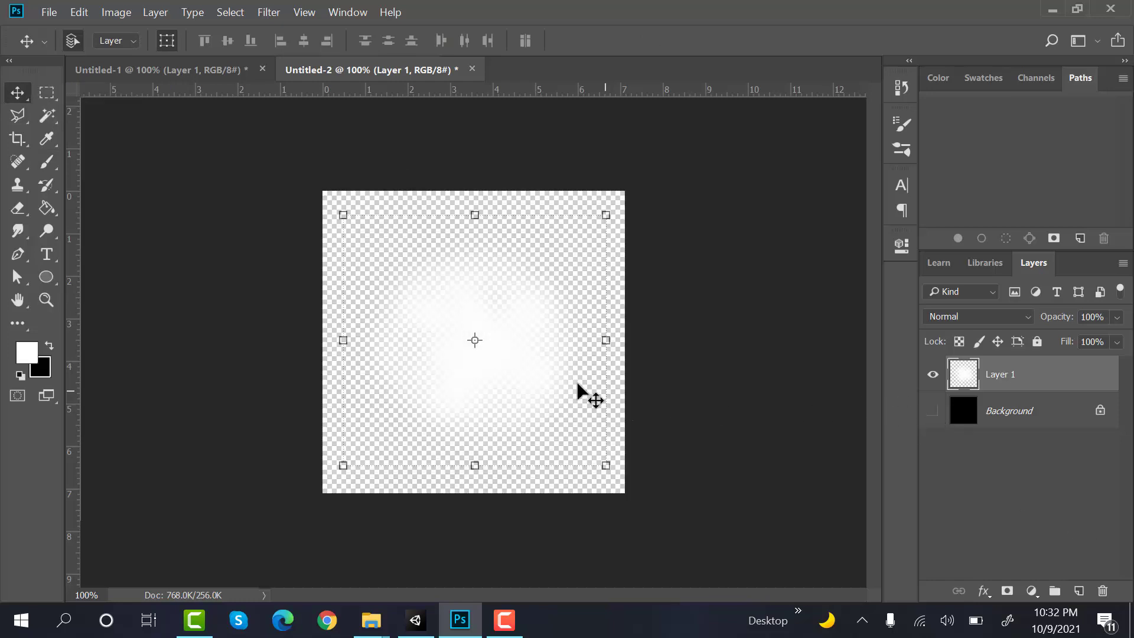
pyautogui.moveTo(489, 387)
pyautogui.write('hail')
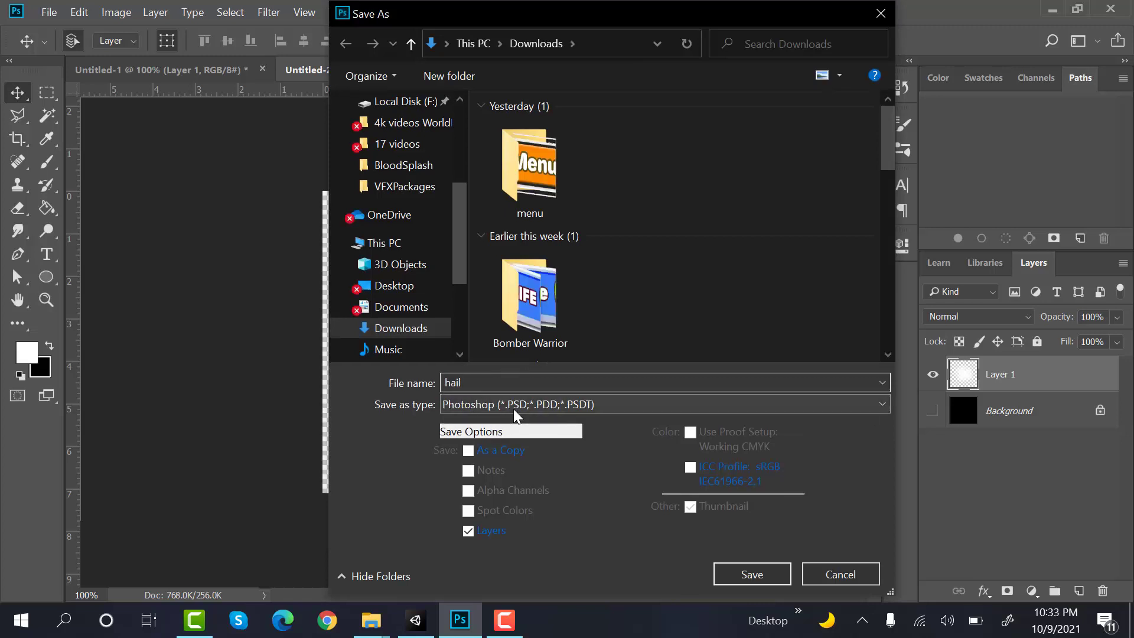
pyautogui.click(663, 404)
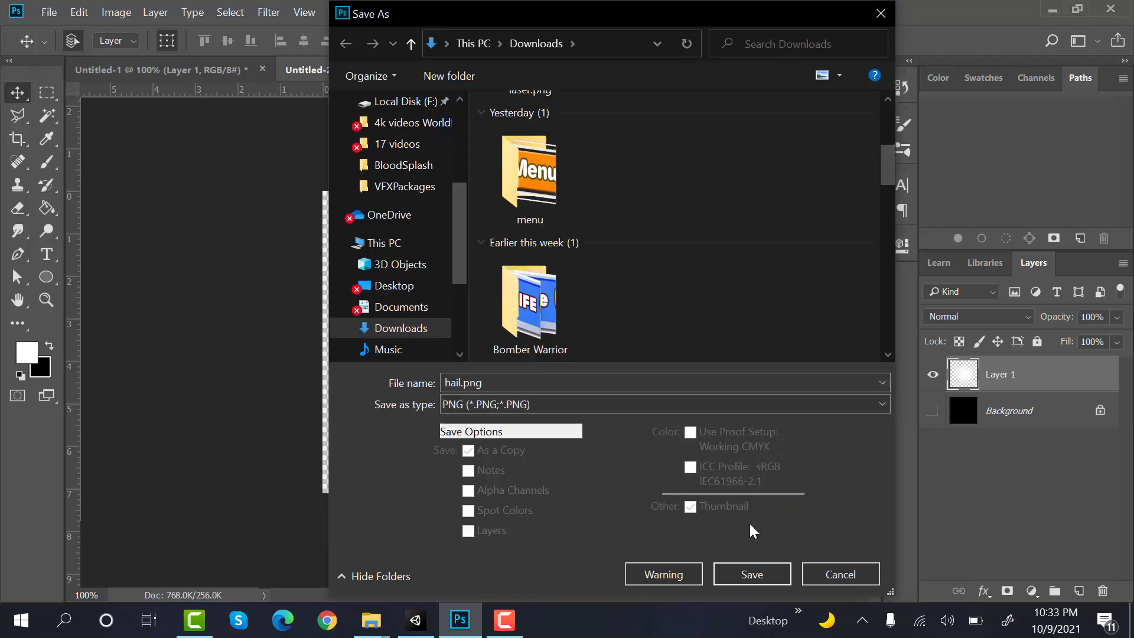
pyautogui.click(751, 574)
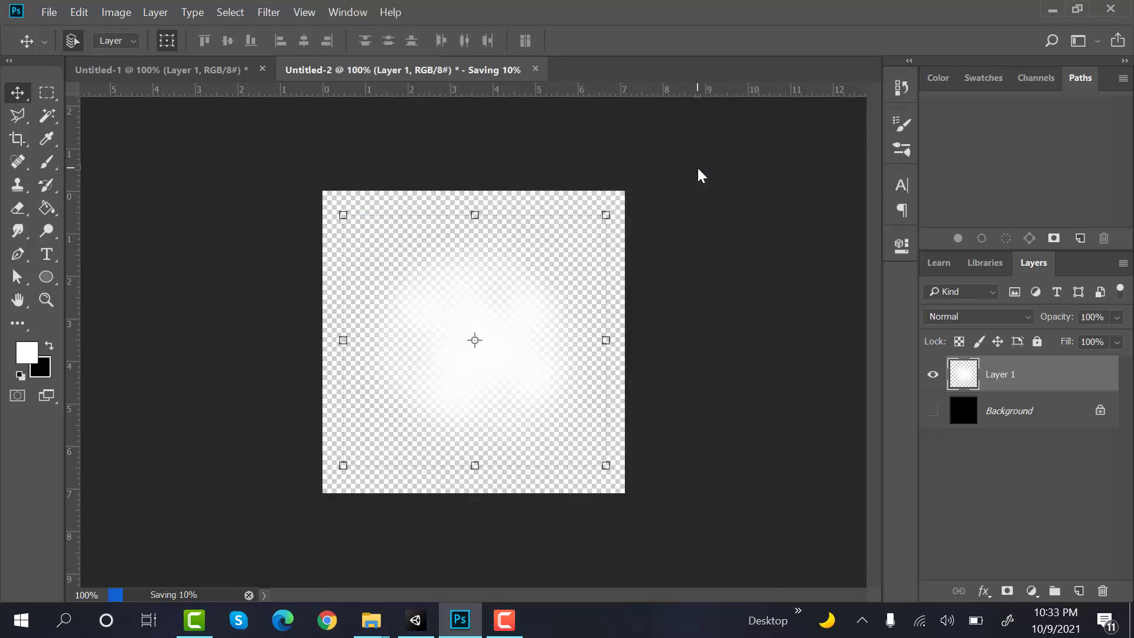
pyautogui.click(415, 620)
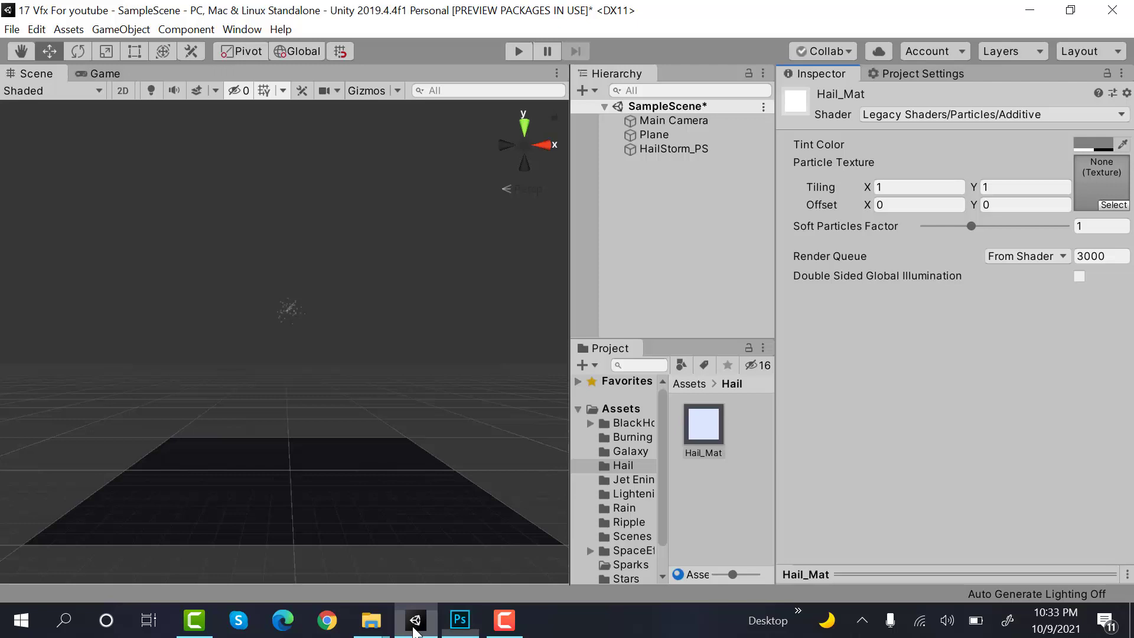
# - Assign hail.png as Hail_Mat's particle texture and select HailStorm_PS
pyautogui.click(371, 620)
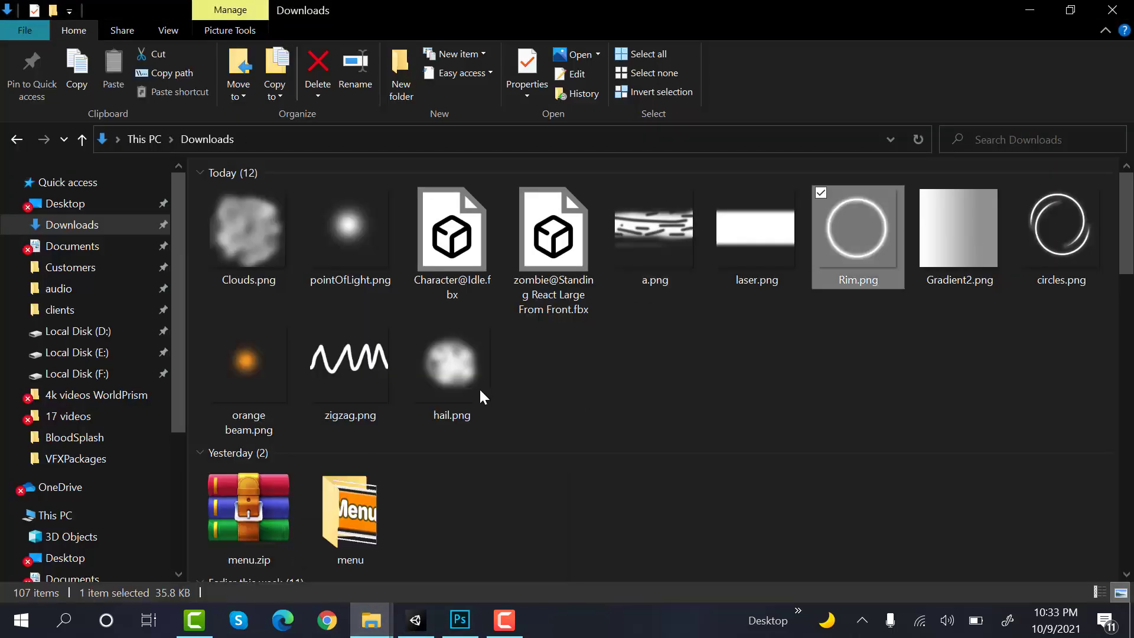
pyautogui.click(415, 620)
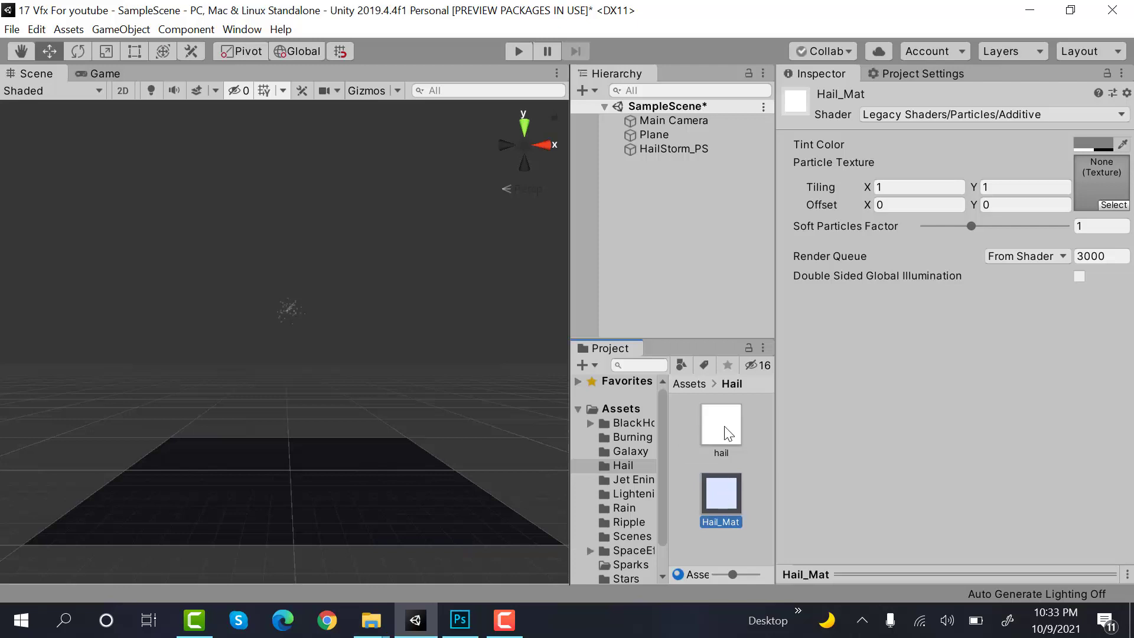
pyautogui.click(721, 425)
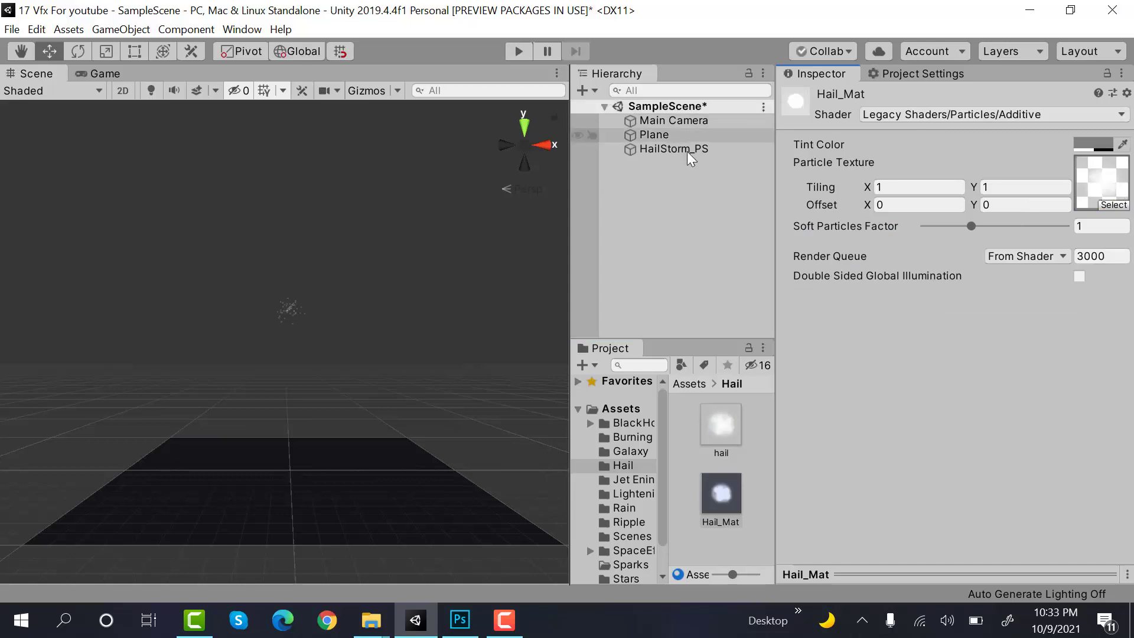
pyautogui.click(673, 148)
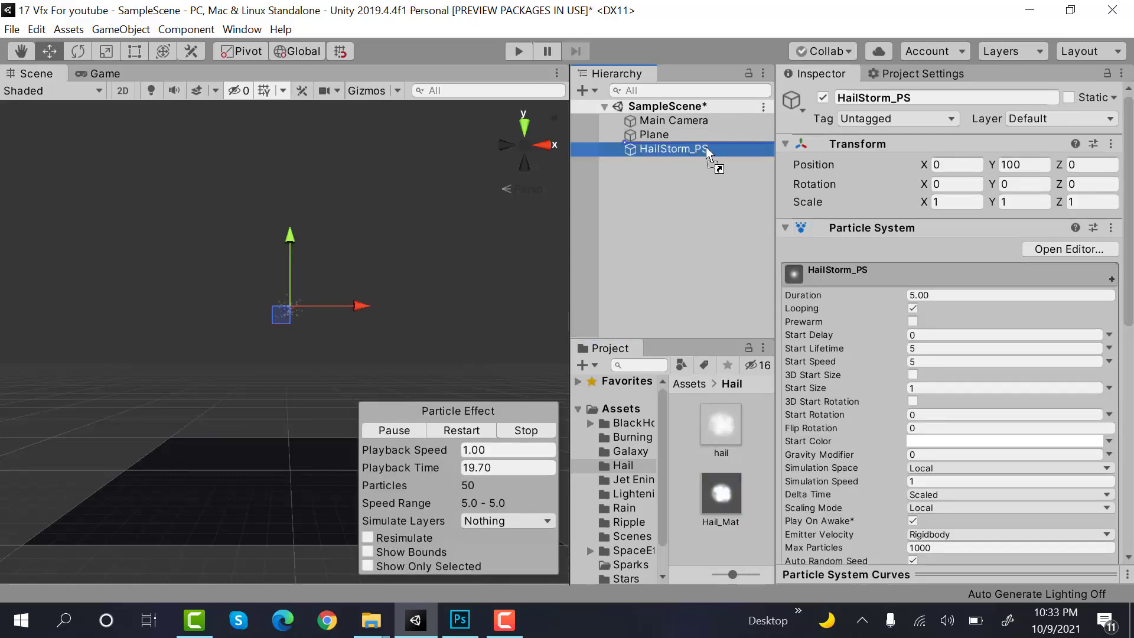
# - Set Start Lifetime 6, Start Speed 0, and Start Size random between 0.5 and 1.5
pyautogui.click(460, 430)
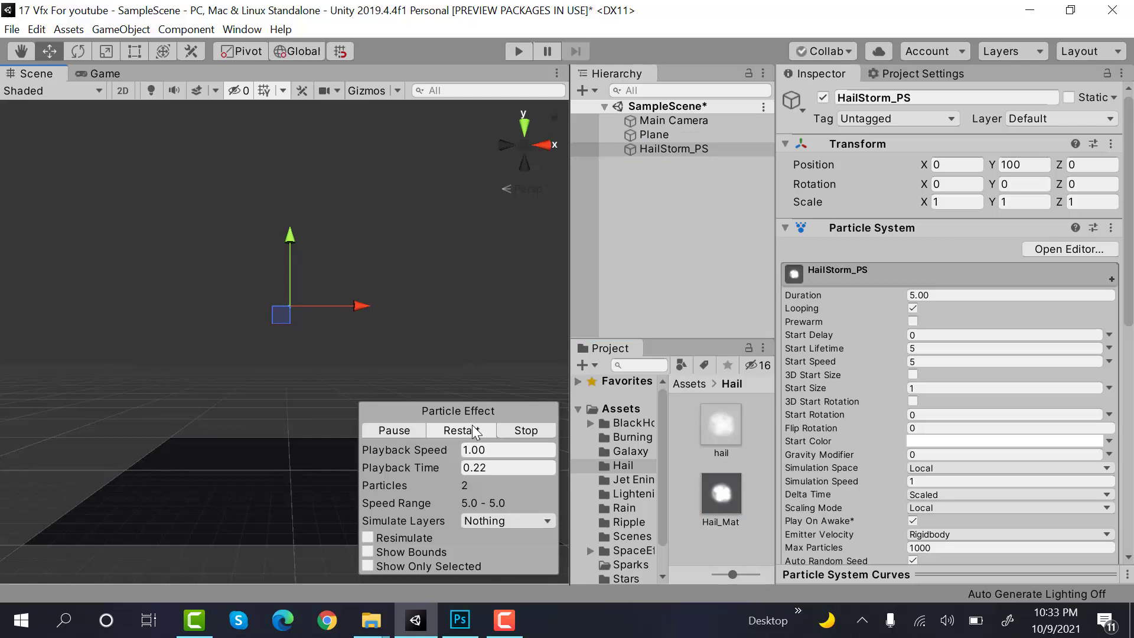
pyautogui.click(461, 430)
pyautogui.write('6')
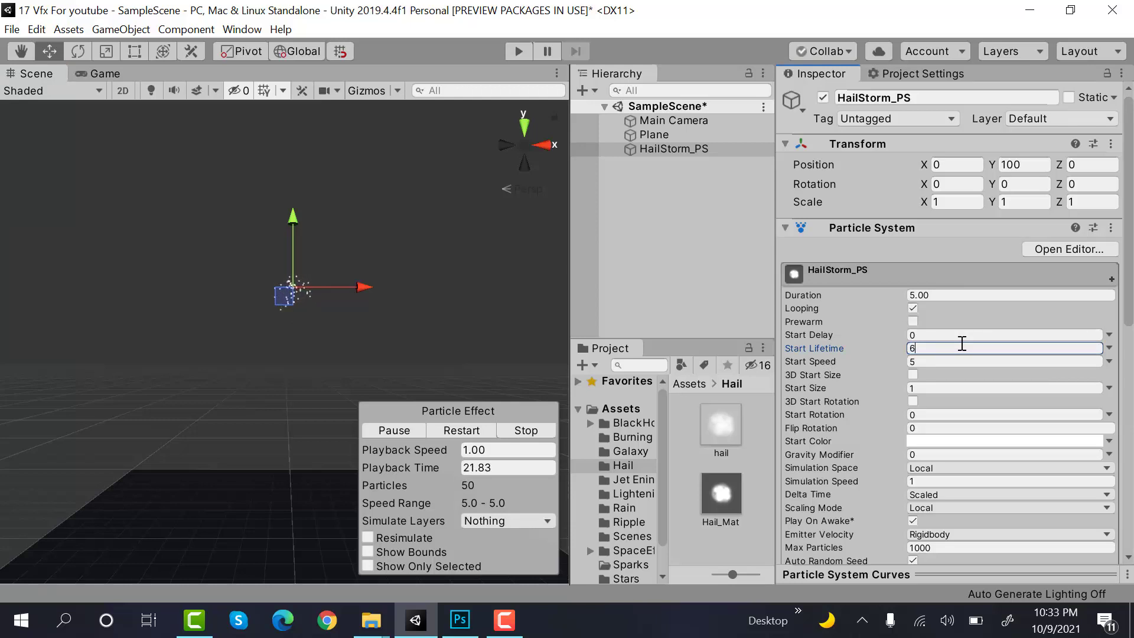
pyautogui.click(1005, 361)
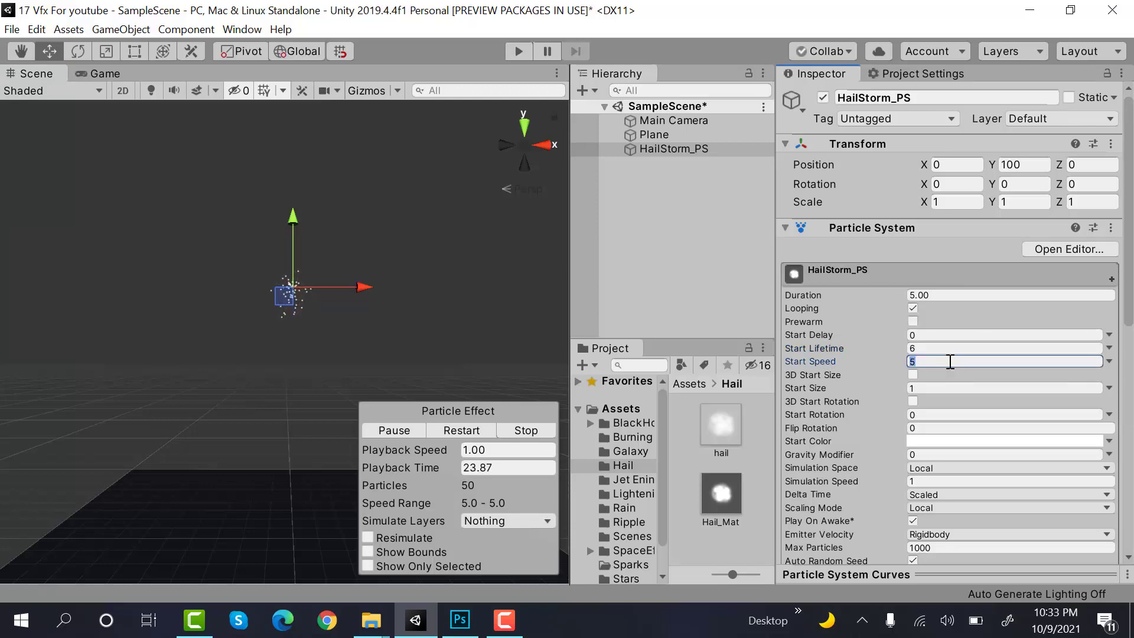
pyautogui.write('0')
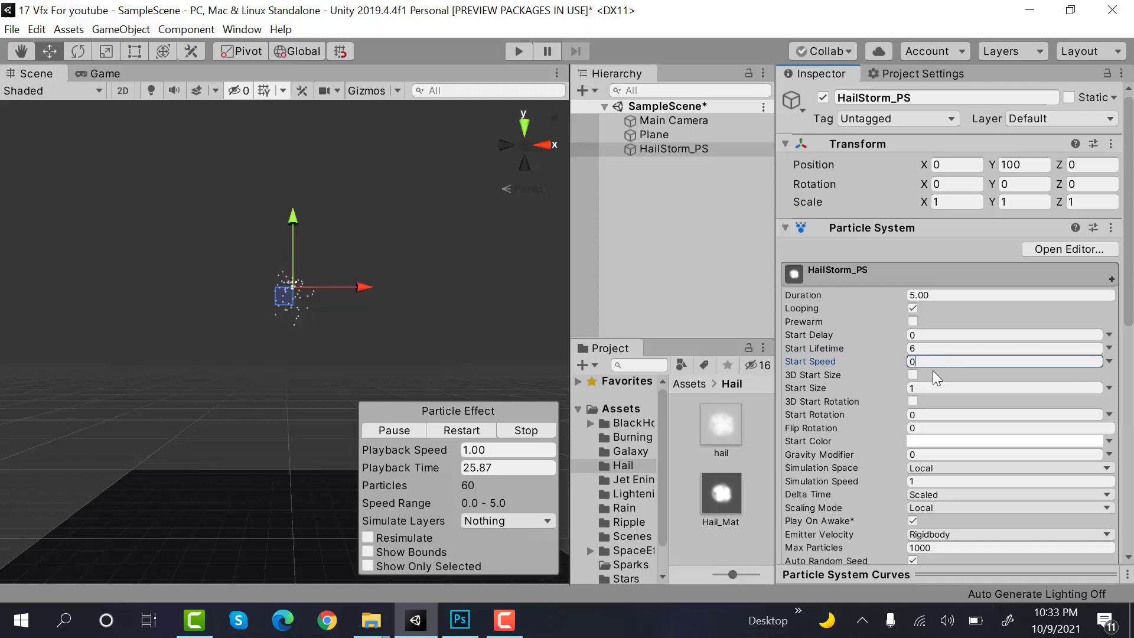
pyautogui.click(1109, 361)
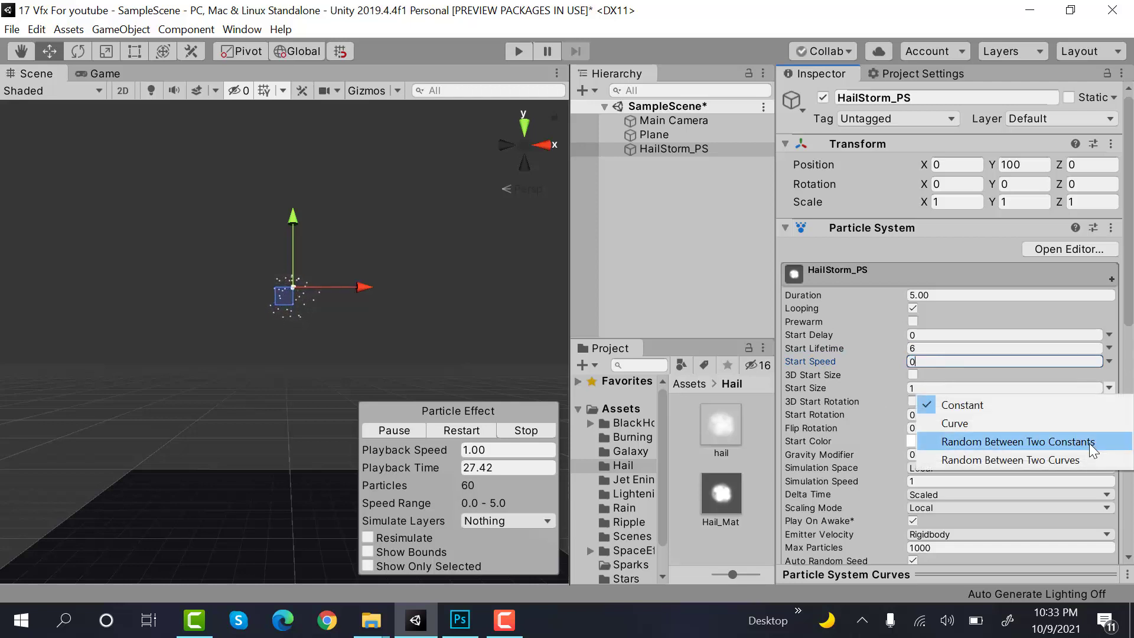
pyautogui.click(1017, 442)
pyautogui.write('1.5')
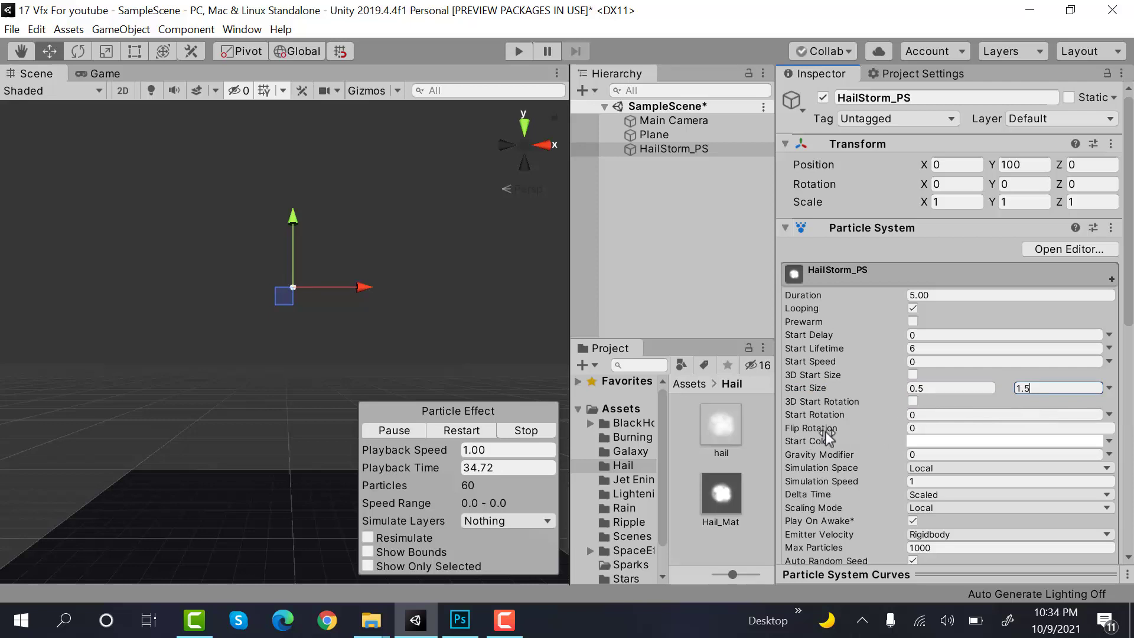
pyautogui.moveTo(891, 470)
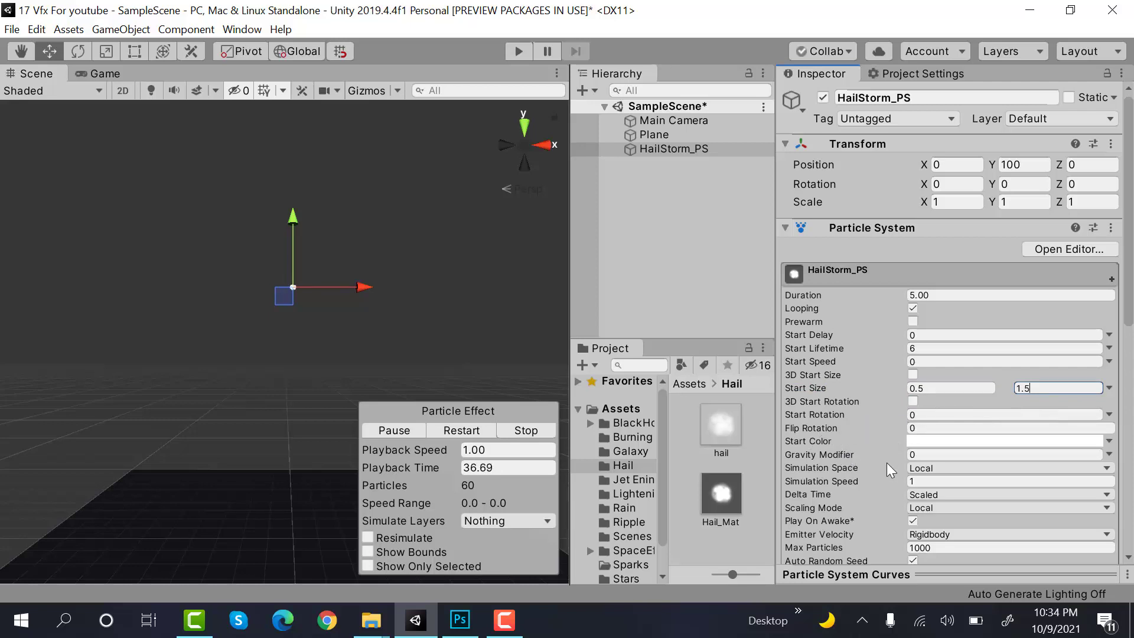
# - Randomize Start Rotation between -360 and 360 and set the start colour alpha to 71
pyautogui.click(1108, 388)
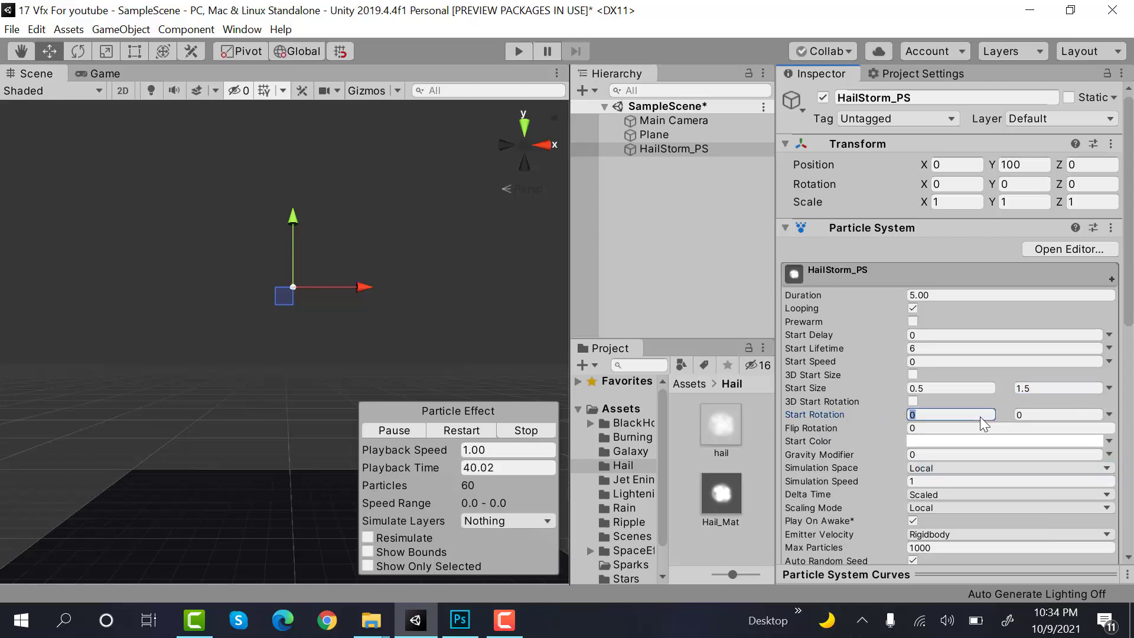
pyautogui.write('-360')
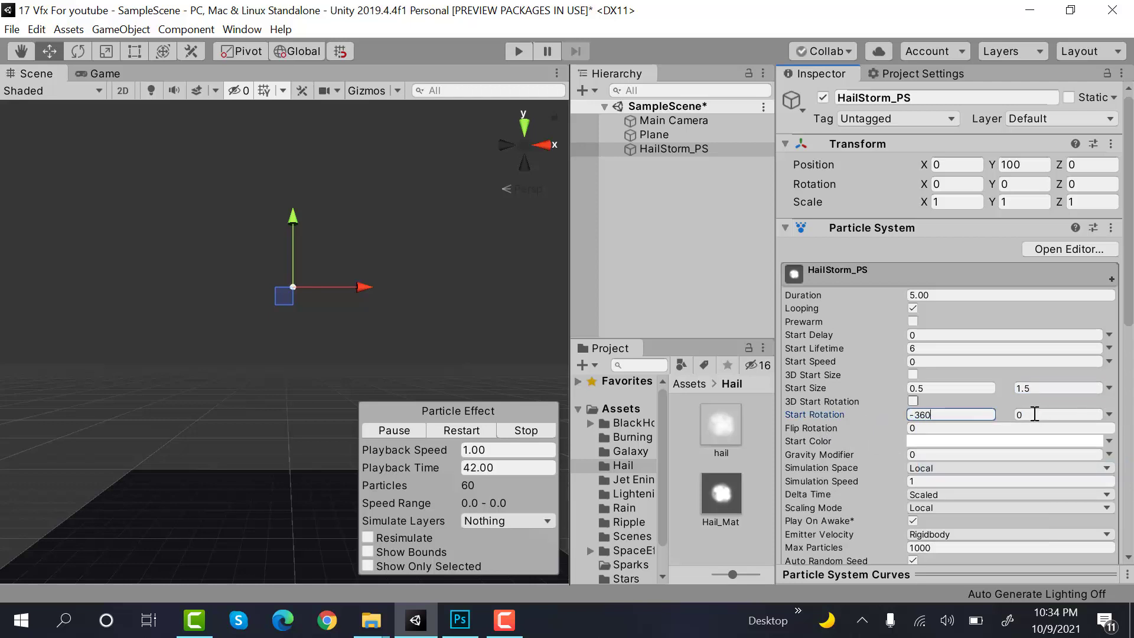
pyautogui.write('360')
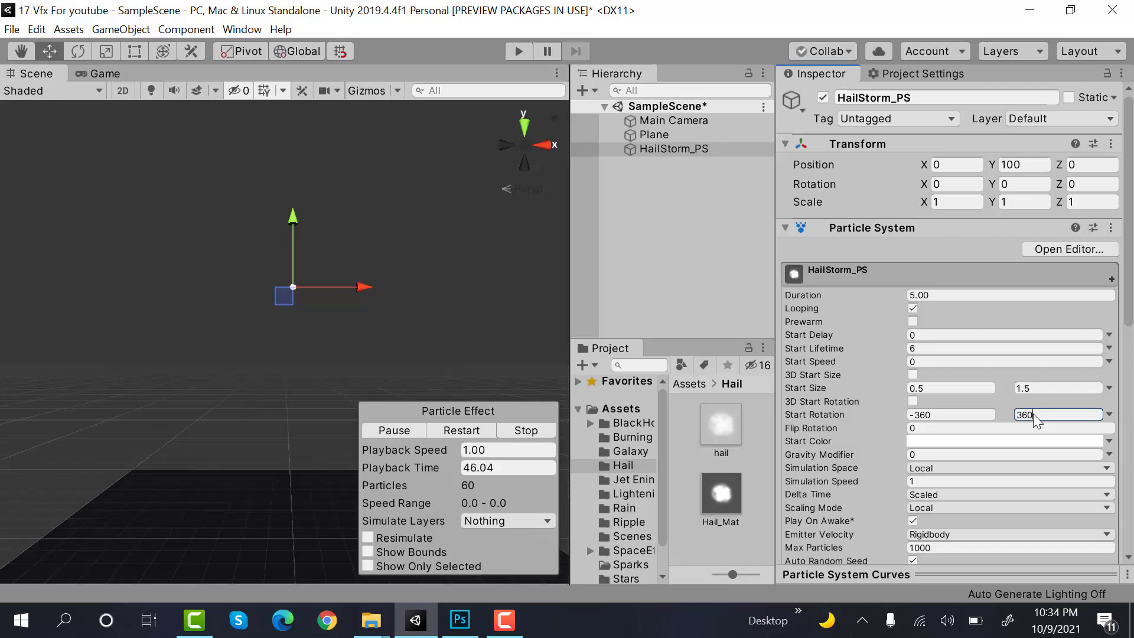
pyautogui.click(1008, 441)
pyautogui.write('71')
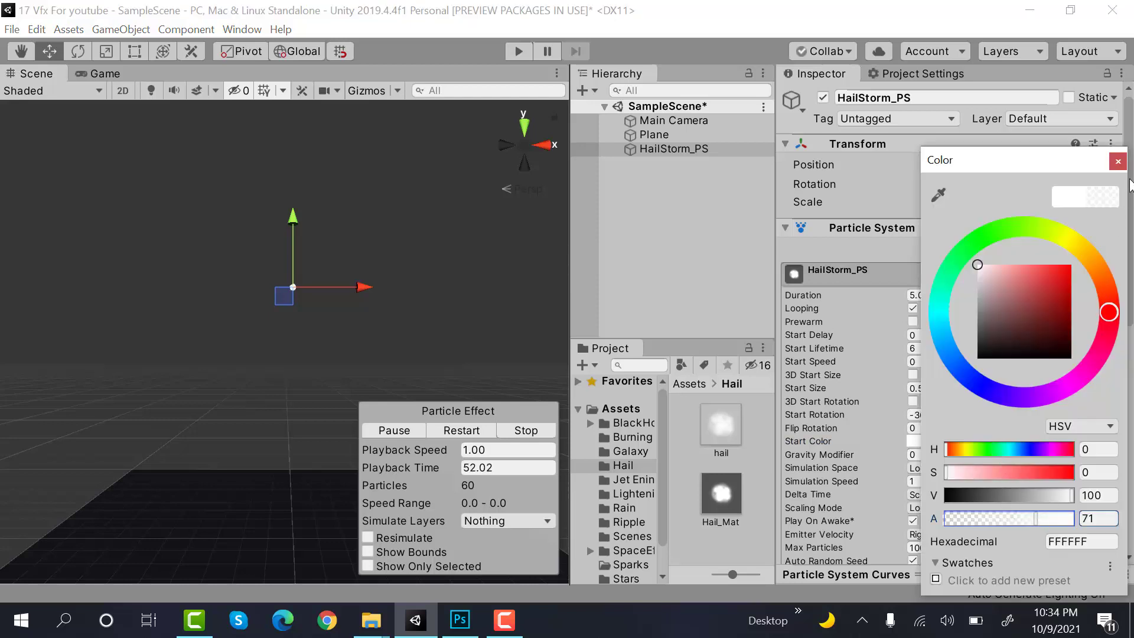
pyautogui.click(1118, 160)
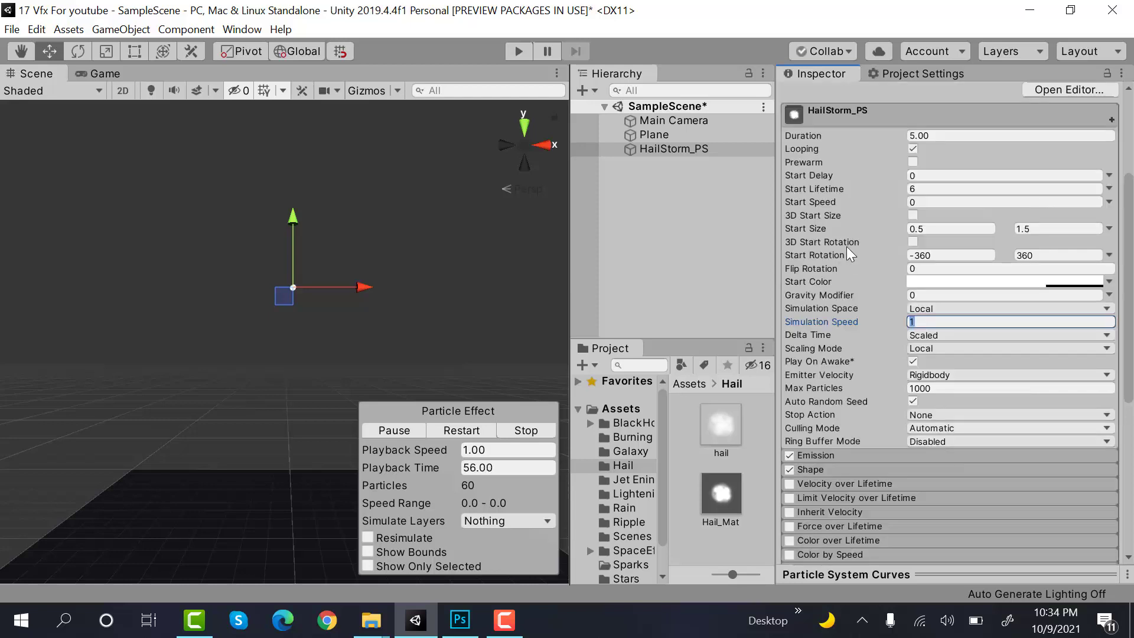
# - Enter a Gravity Modifier of 10 so the hail falls downward
pyautogui.click(1005, 294)
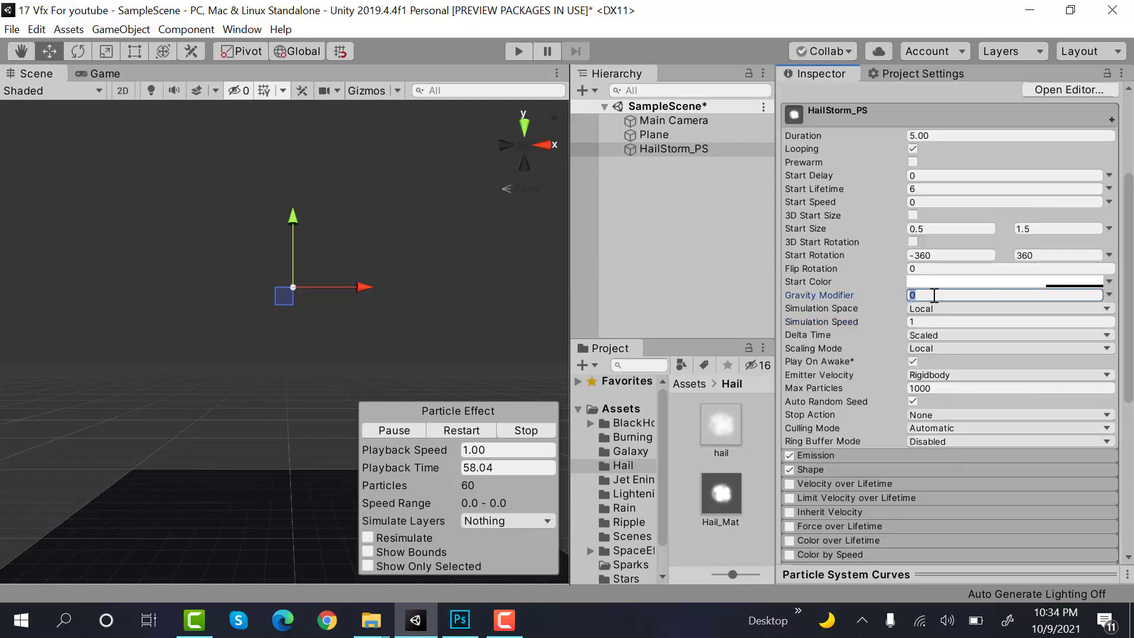
pyautogui.write('10')
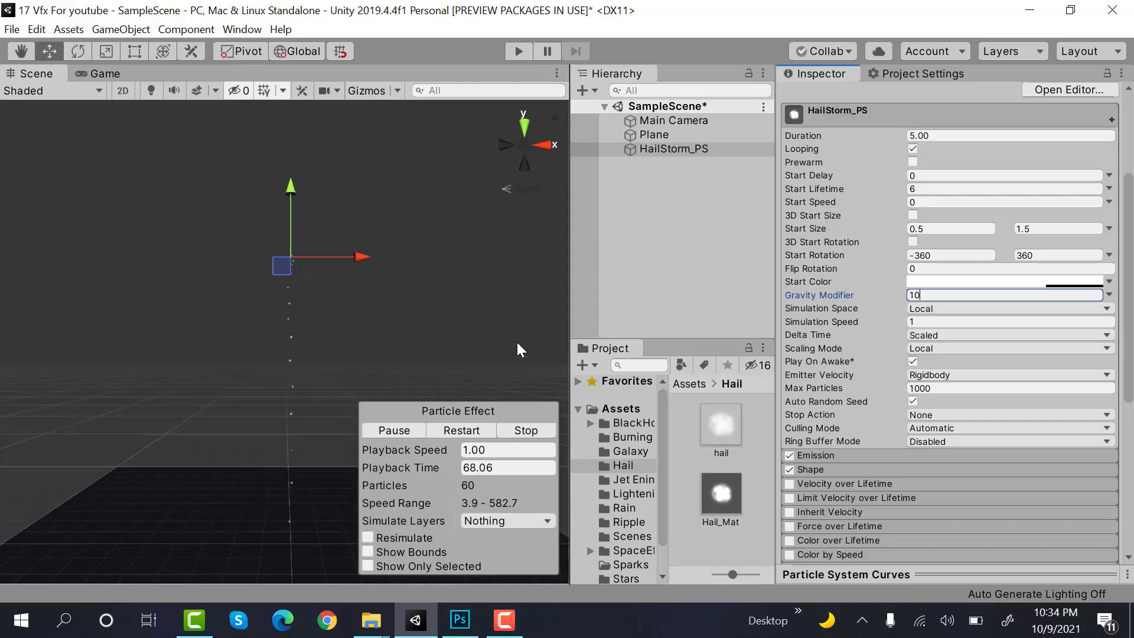
pyautogui.moveTo(858, 463)
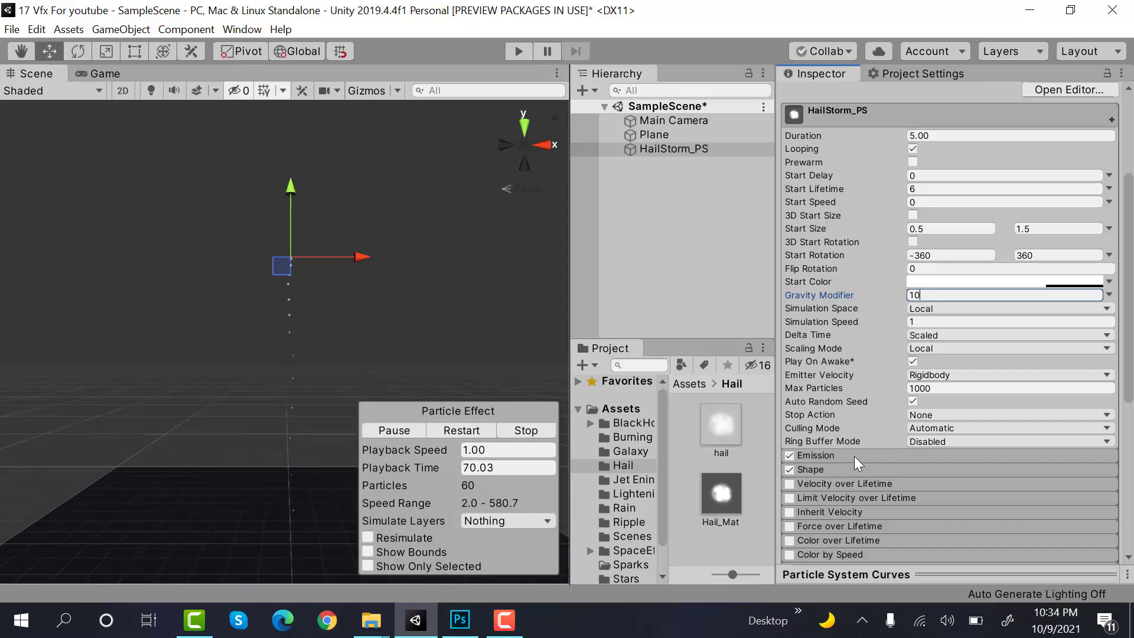
pyautogui.click(816, 455)
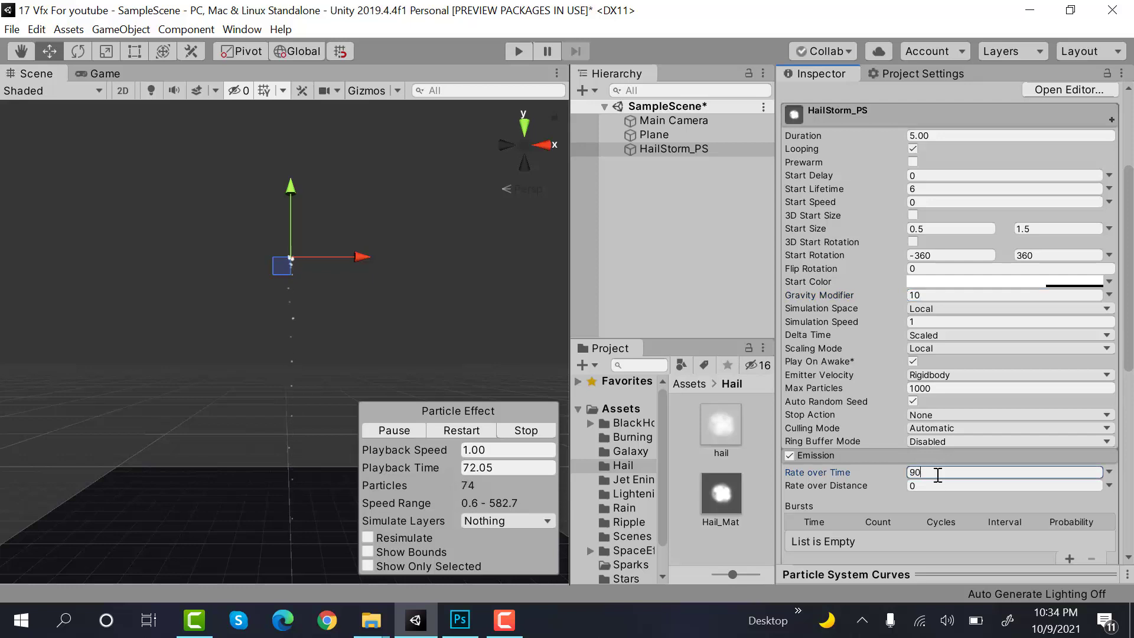
# - Emit 90 particles per second from a Box shape scaled 100 by 100
pyautogui.scroll(-3)
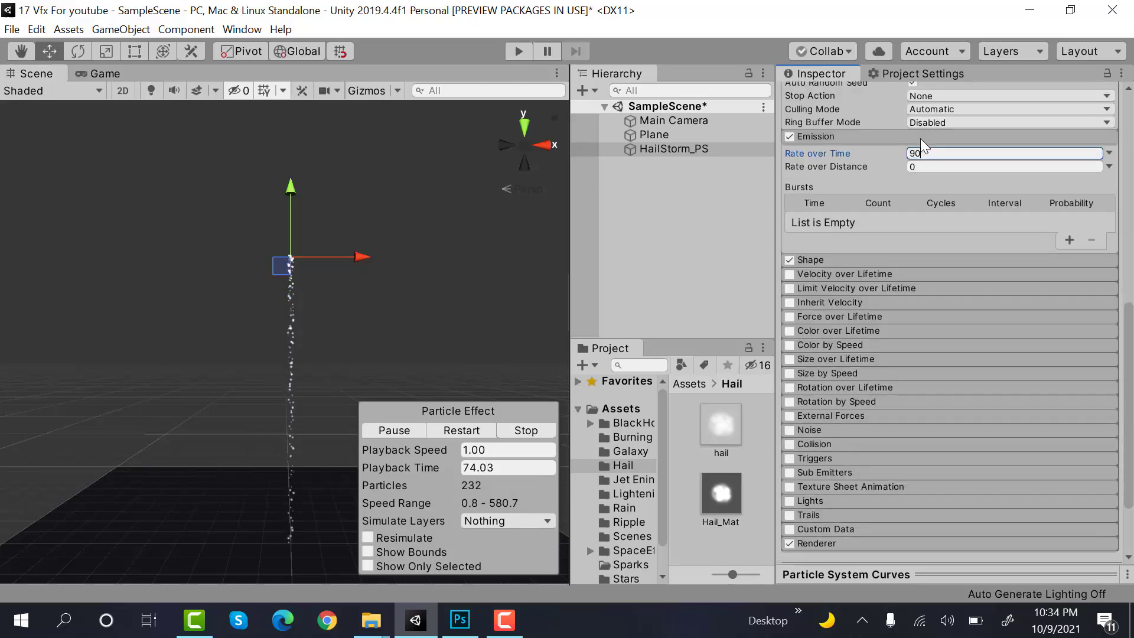
pyautogui.click(808, 164)
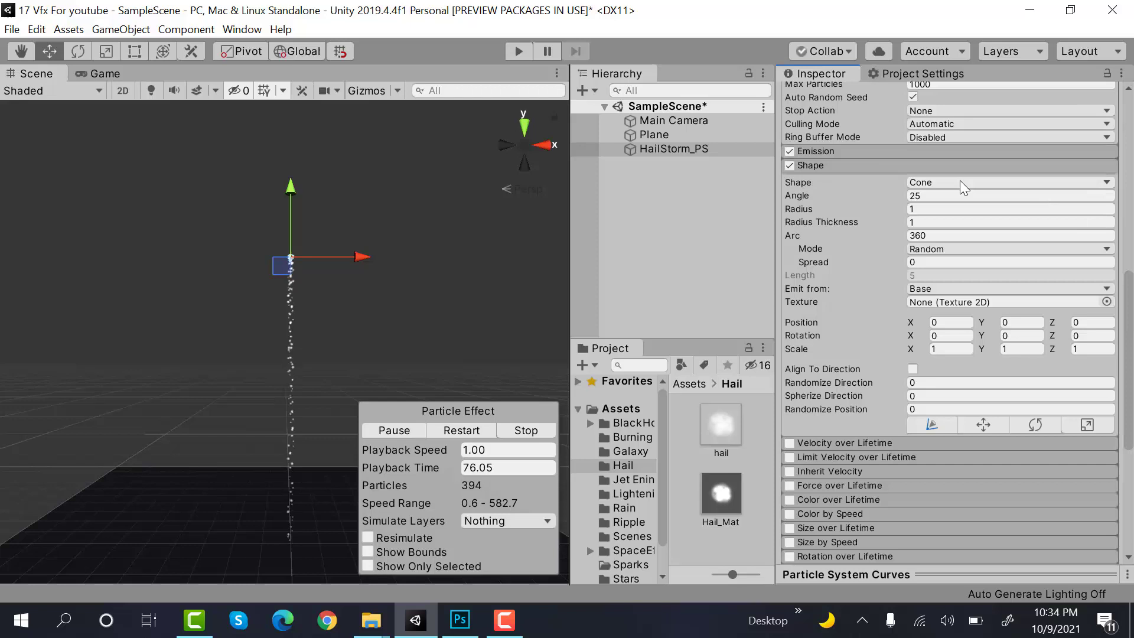
pyautogui.click(1008, 182)
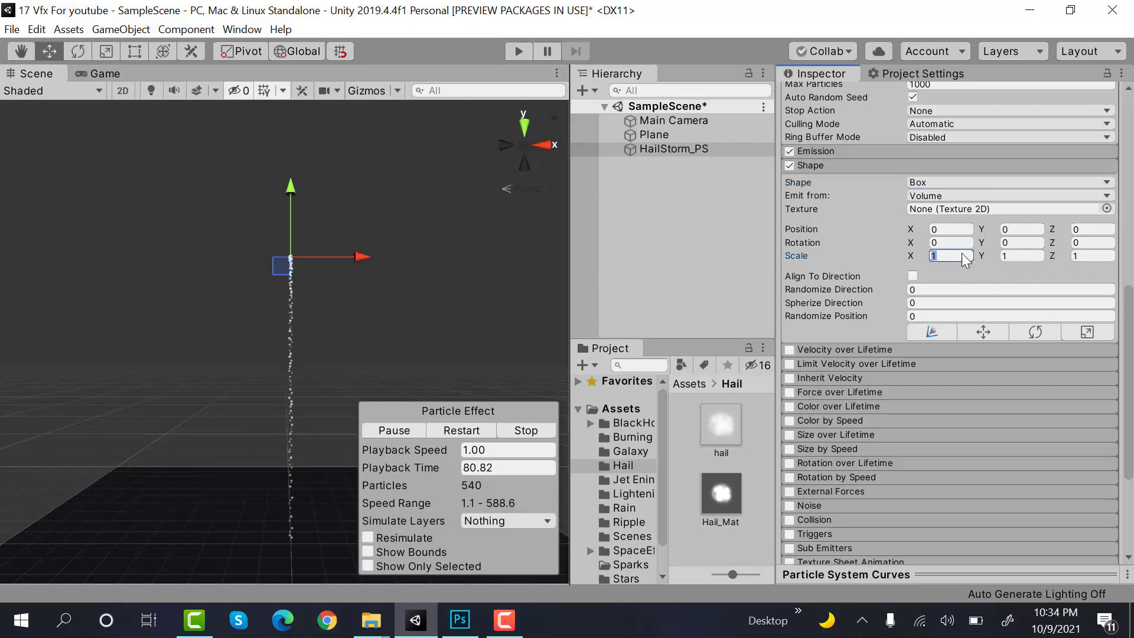
pyautogui.write('100')
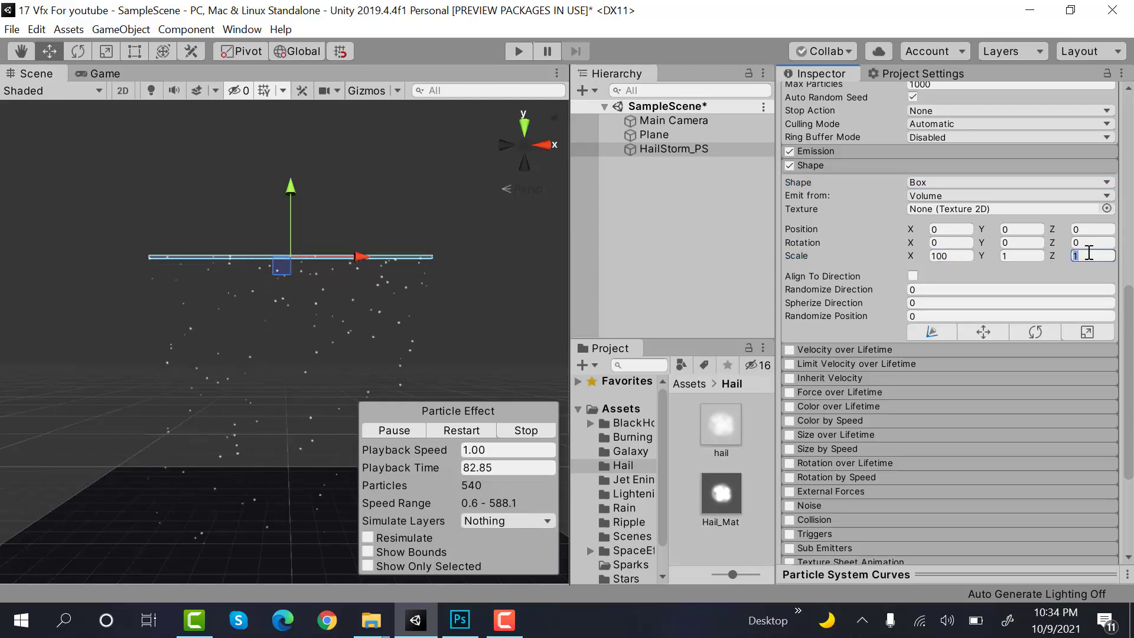
pyautogui.write('100')
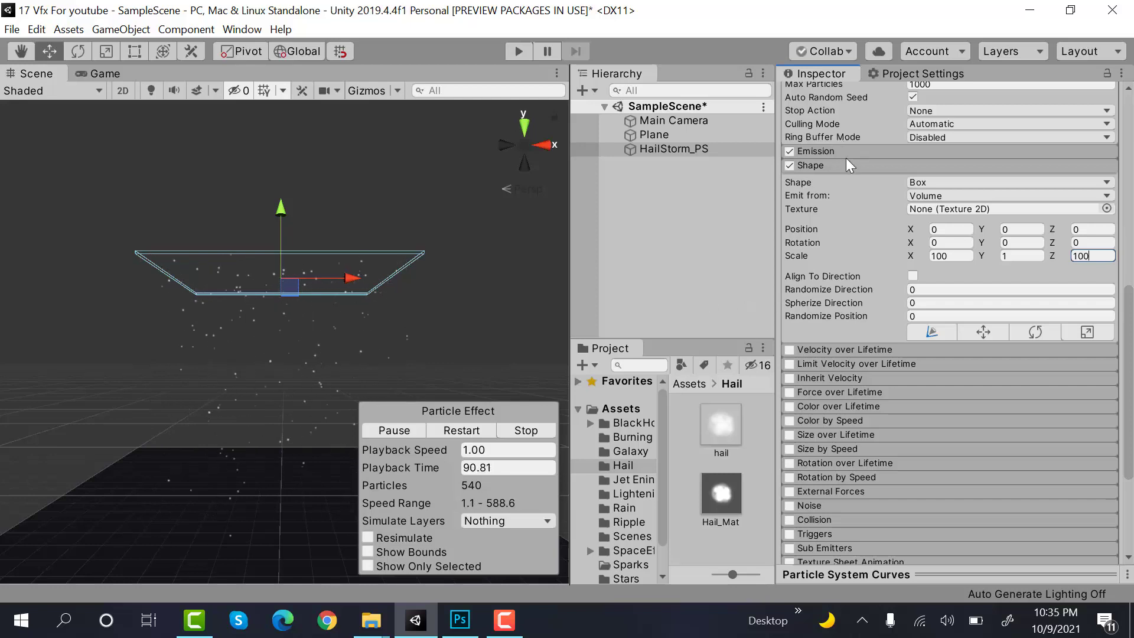
# - Enable Velocity over Lifetime with a random Z offset between -0.01 and 0.01
pyautogui.click(788, 180)
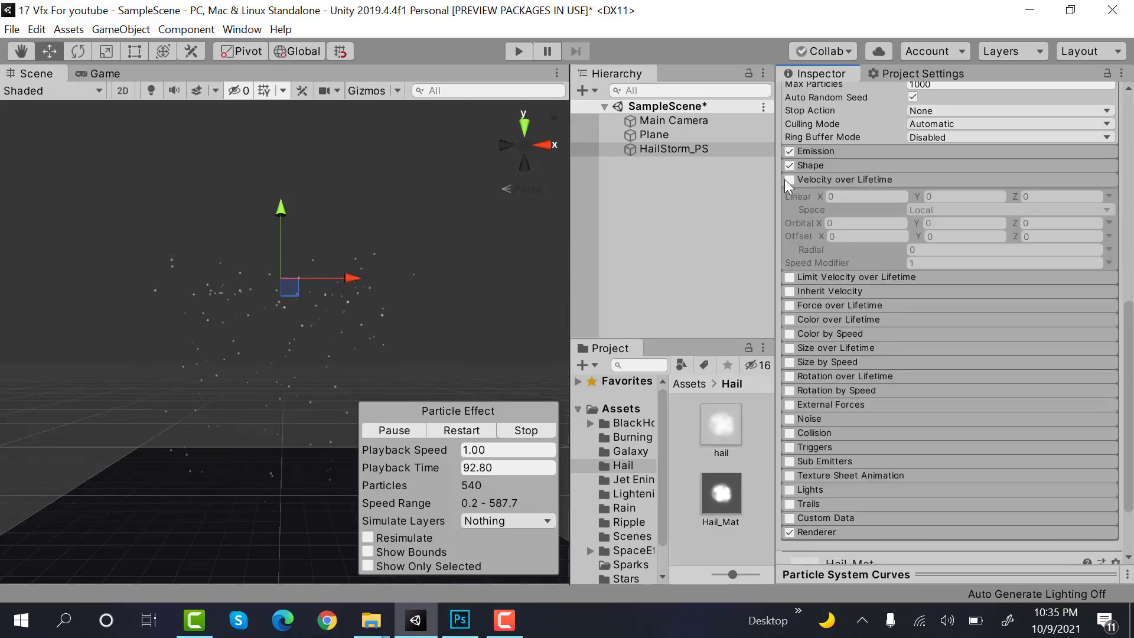
pyautogui.click(789, 180)
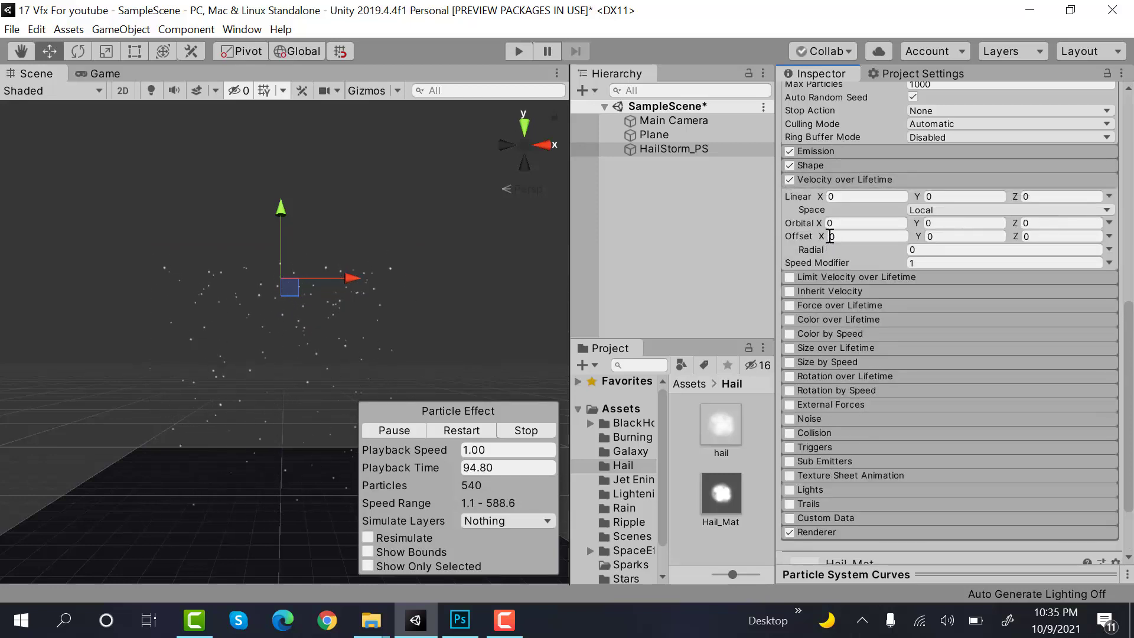
pyautogui.moveTo(831, 236)
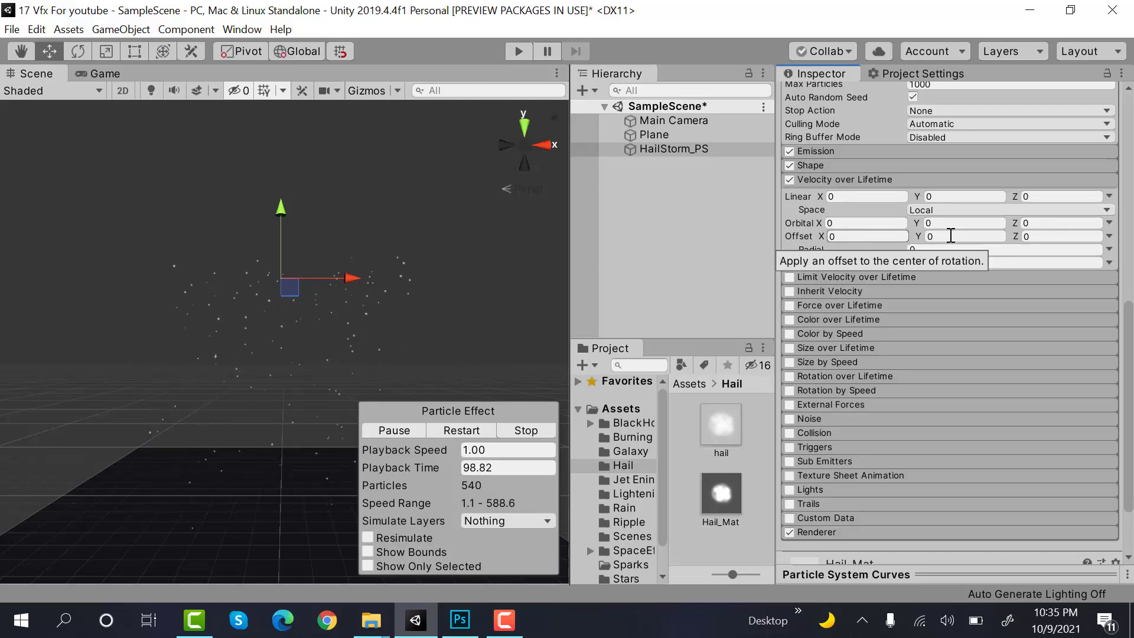
pyautogui.click(1109, 250)
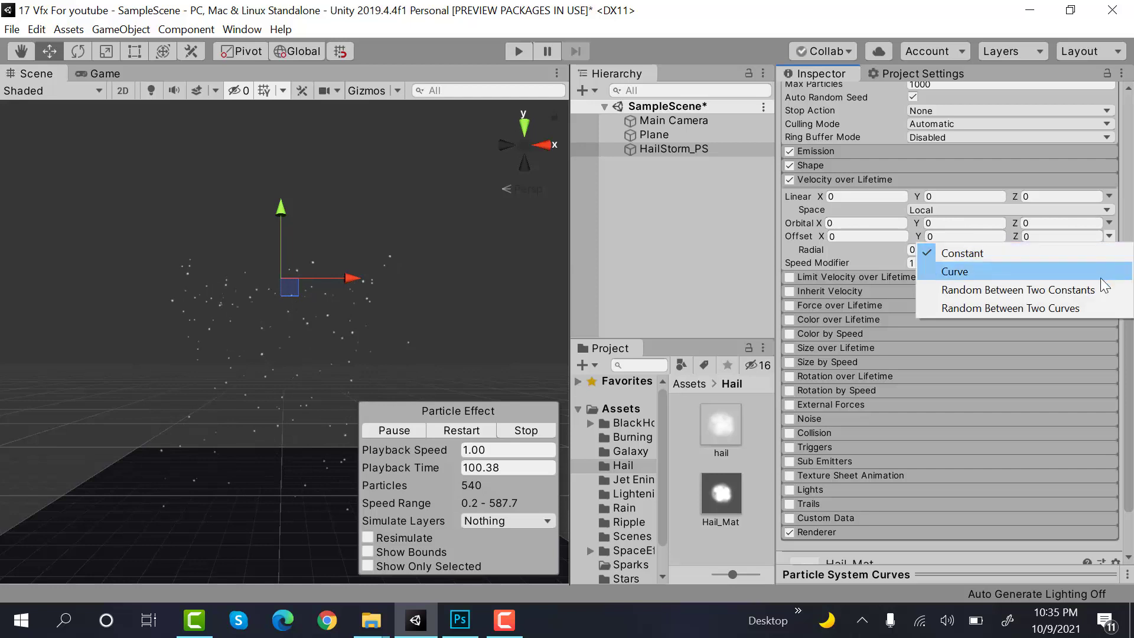
pyautogui.click(955, 271)
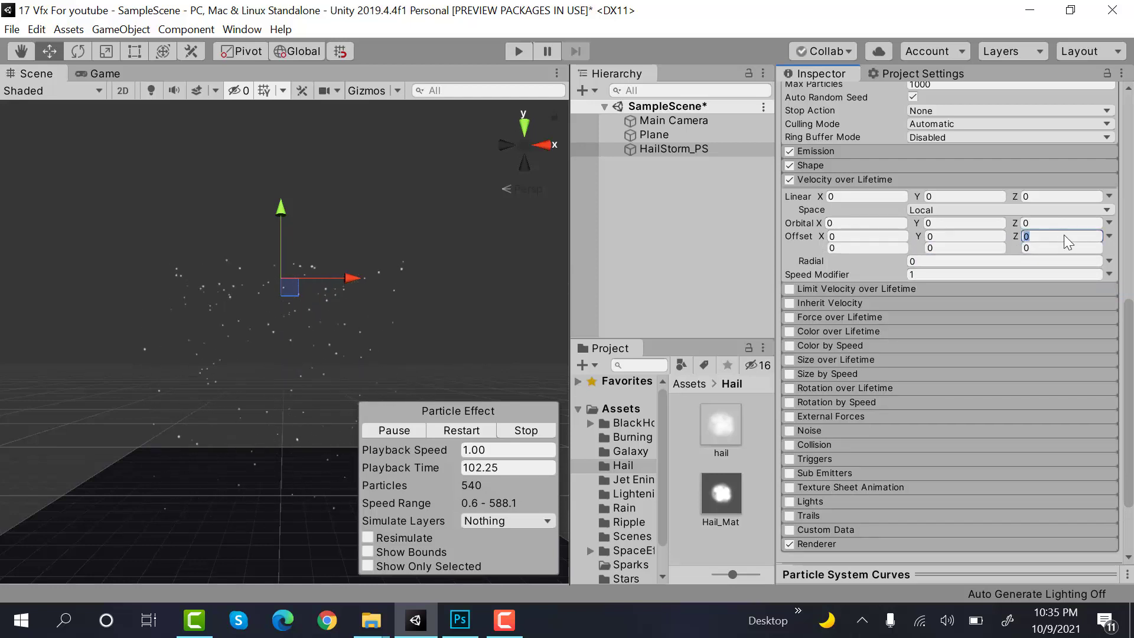
pyautogui.write('-0.01')
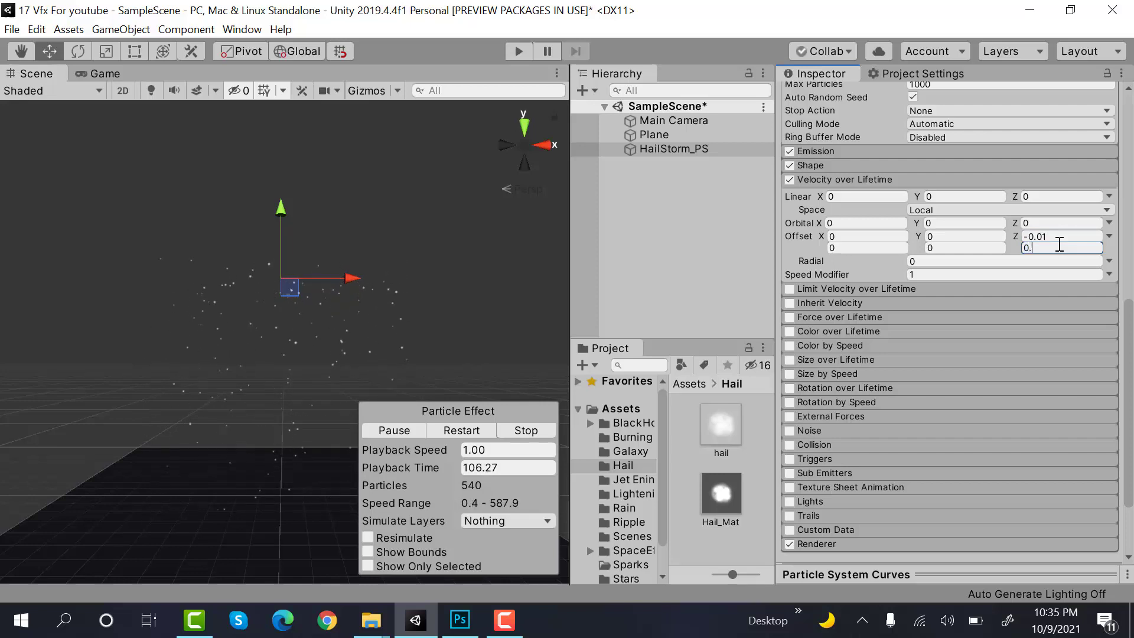
pyautogui.write('01')
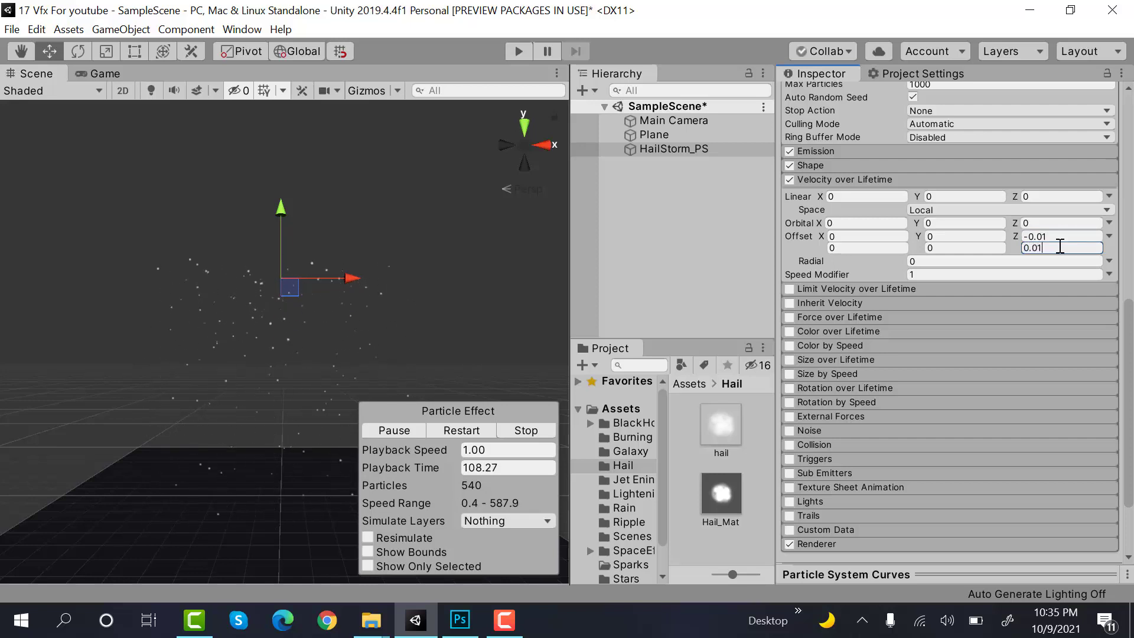
pyautogui.moveTo(966, 189)
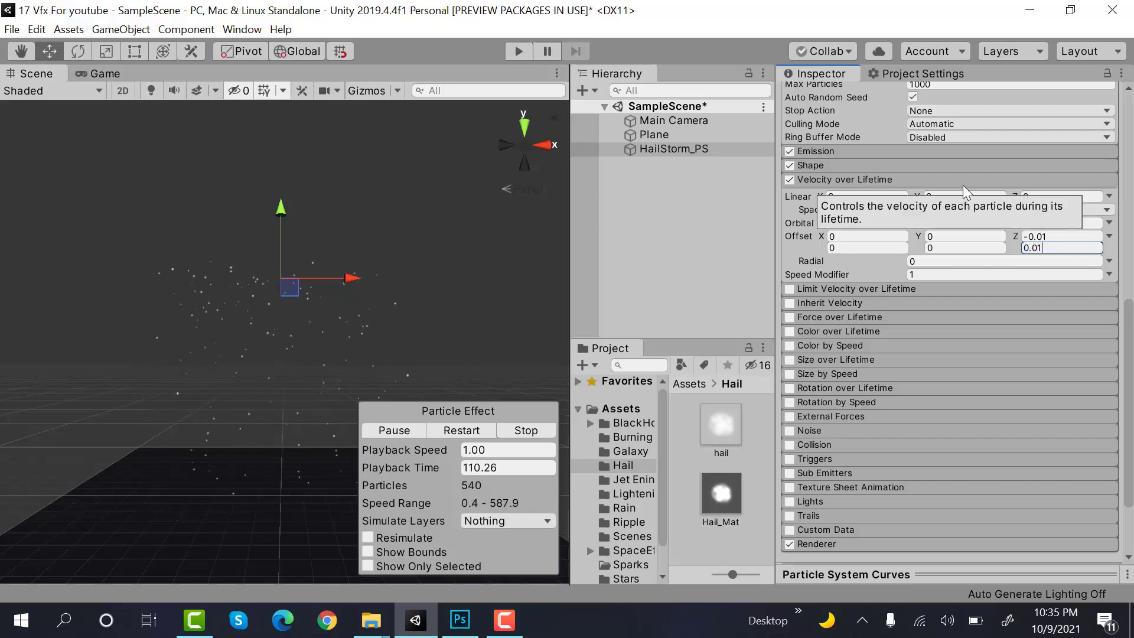
# - Make linear X velocity random between -20 and 20
pyautogui.click(845, 180)
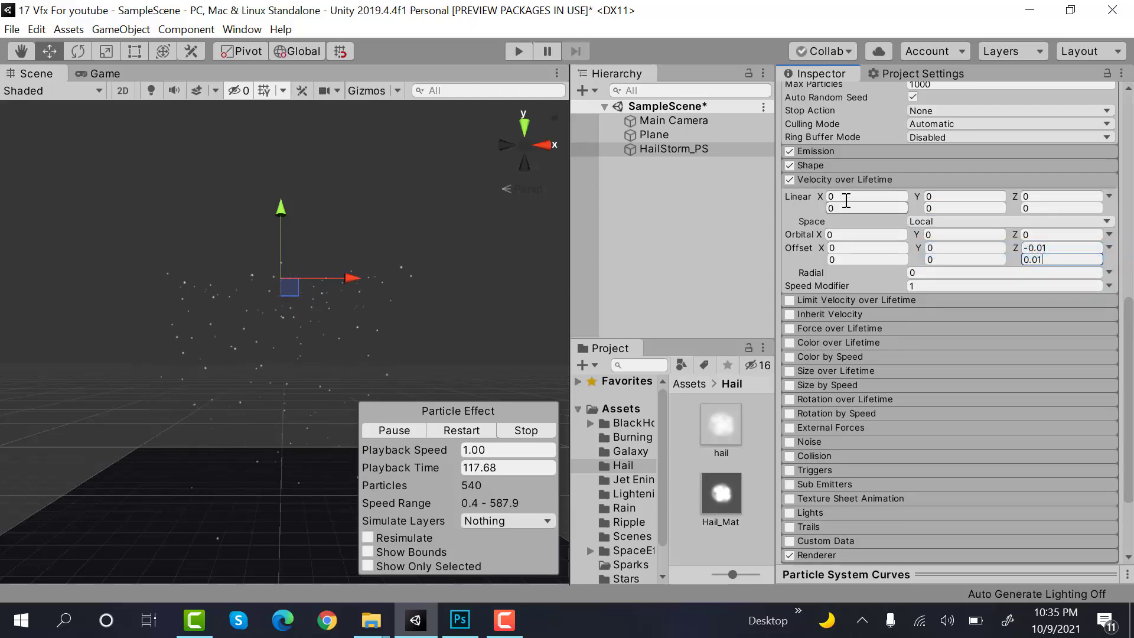
pyautogui.write('-20')
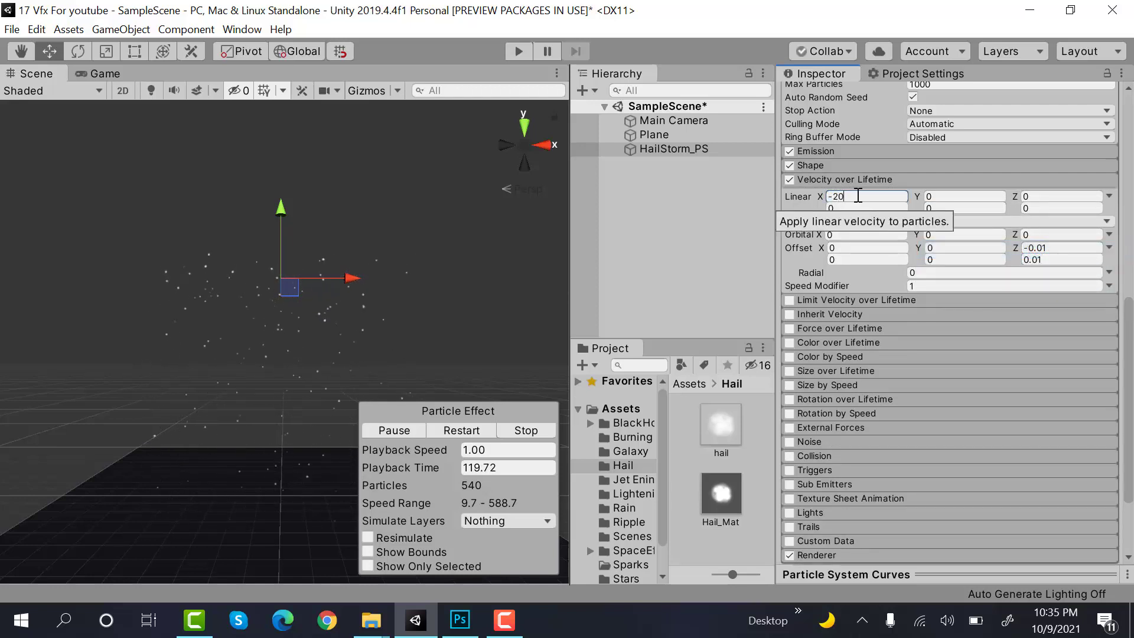
pyautogui.click(866, 208)
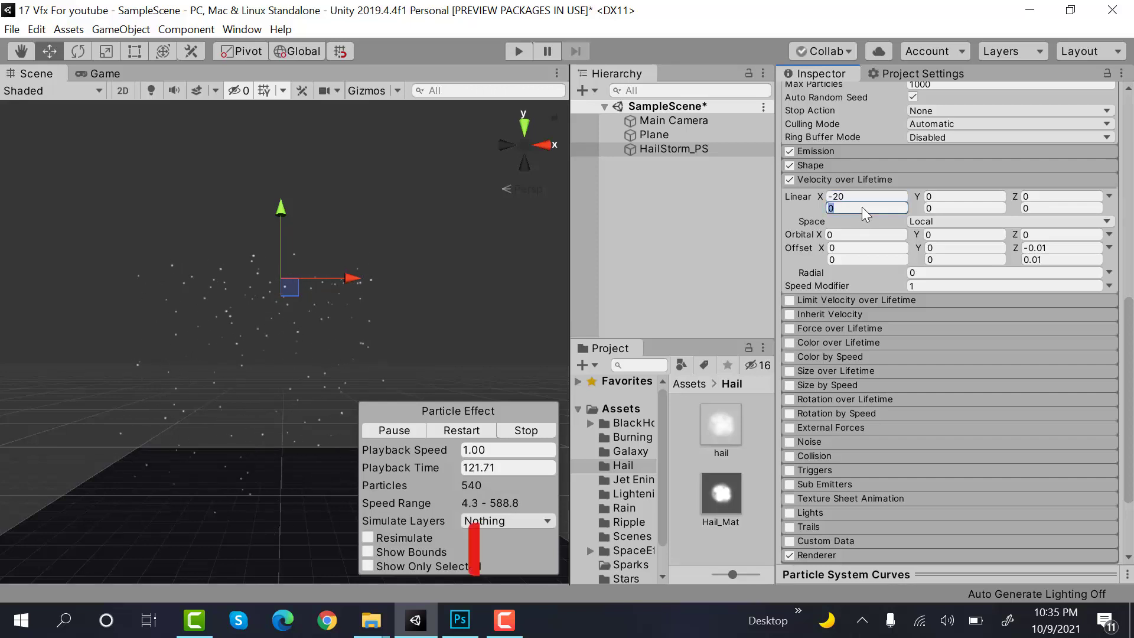
pyautogui.write('20')
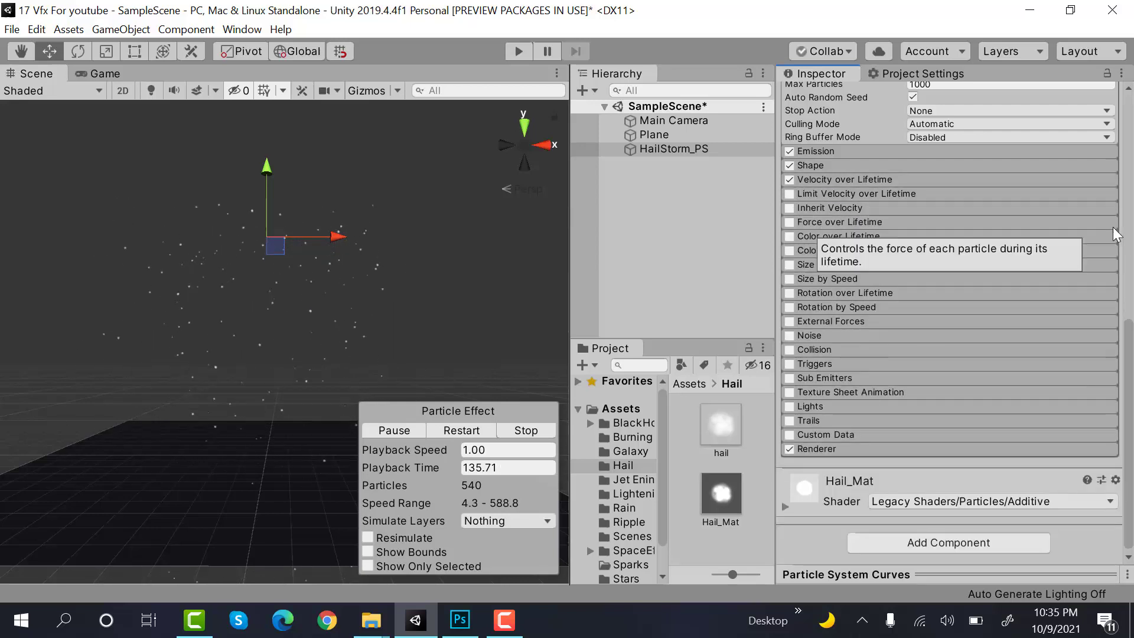
pyautogui.moveTo(950, 271)
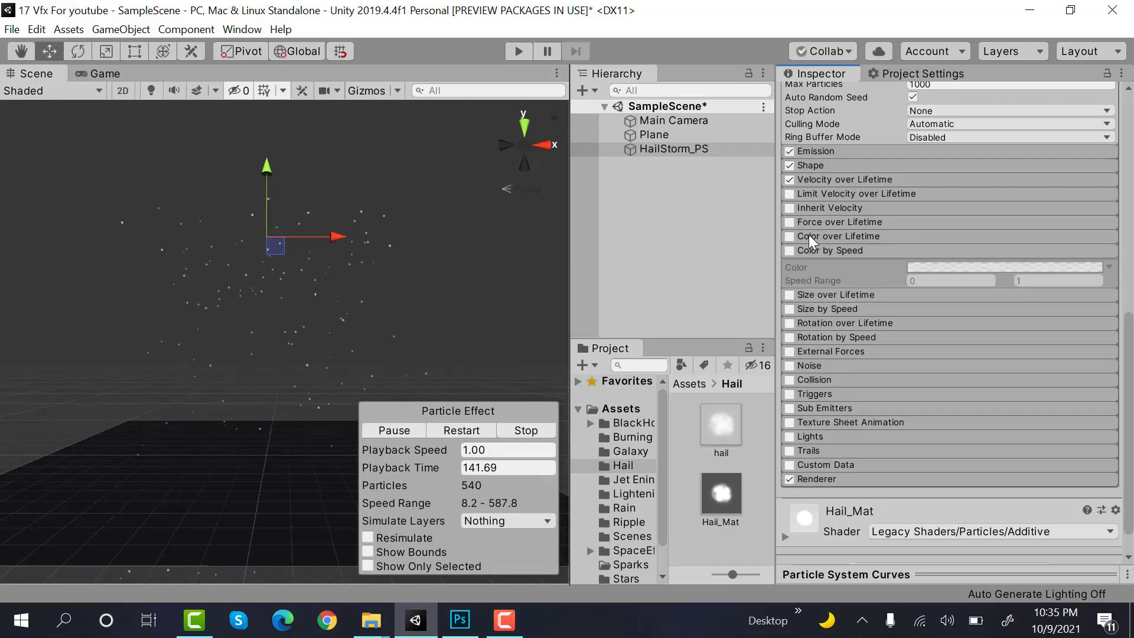
# - Edit the Color over Lifetime gradient so its alpha fades at both ends
pyautogui.click(789, 236)
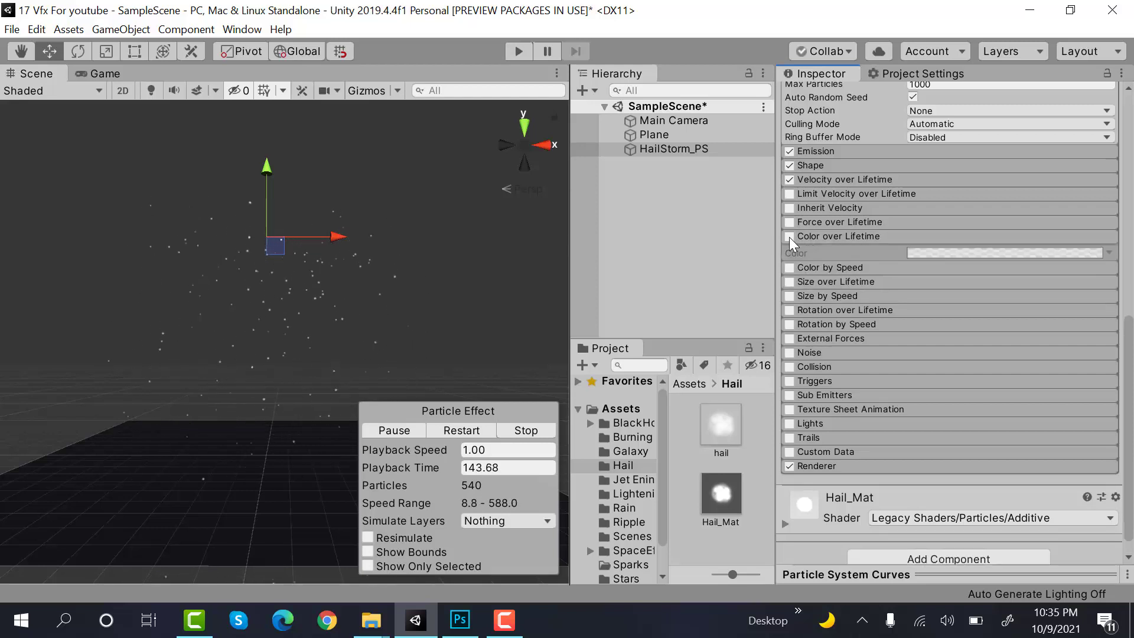
pyautogui.click(1005, 252)
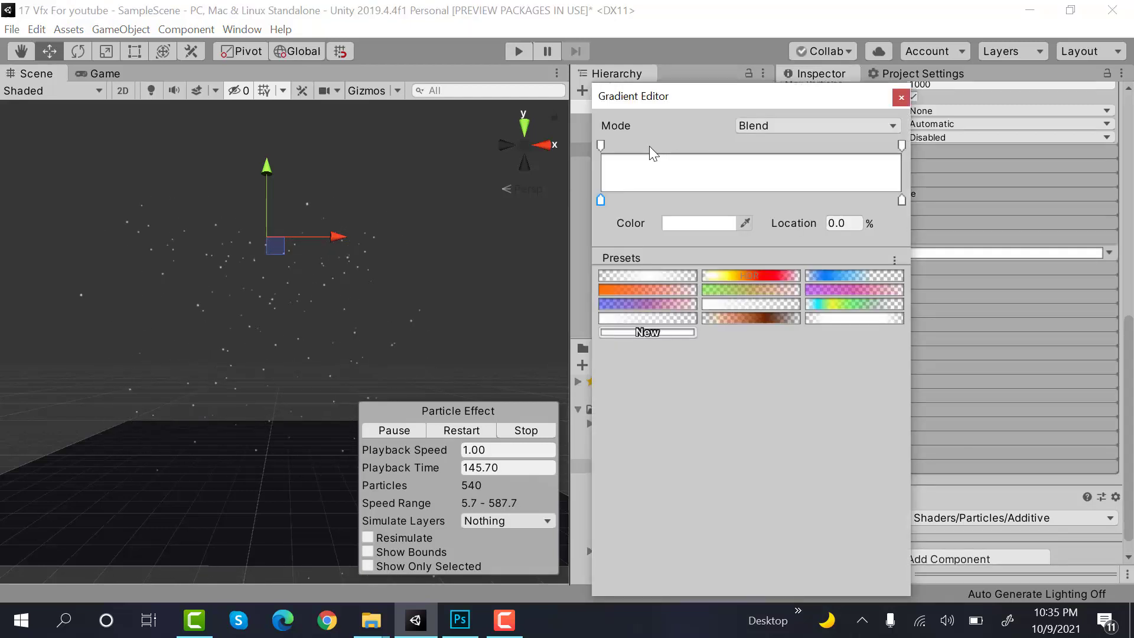
pyautogui.click(901, 146)
pyautogui.write('0')
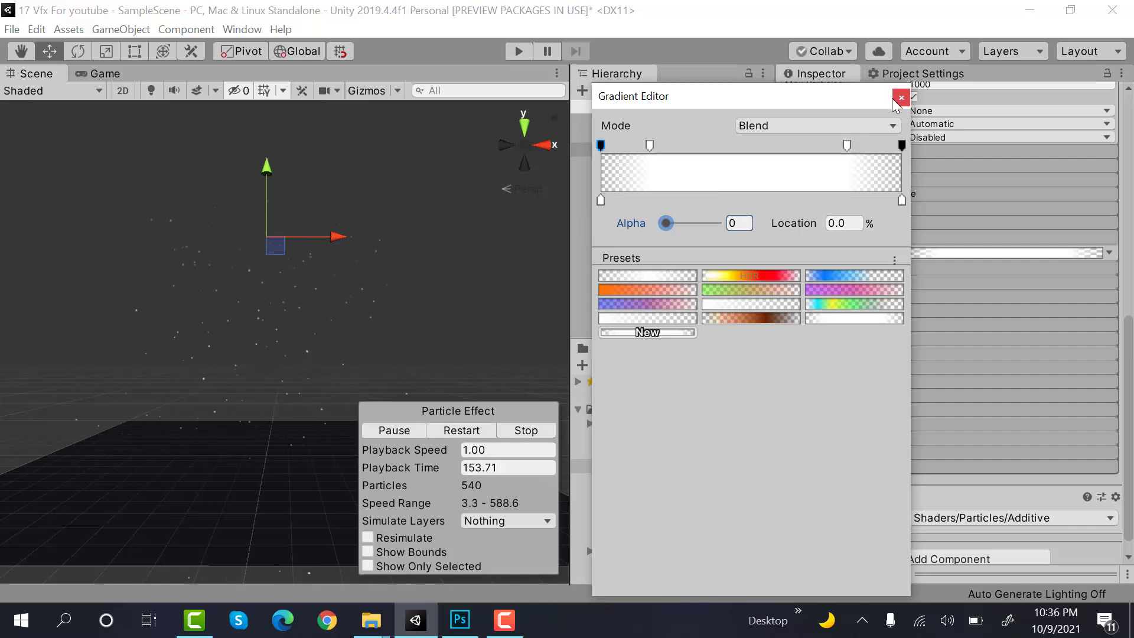
pyautogui.click(900, 97)
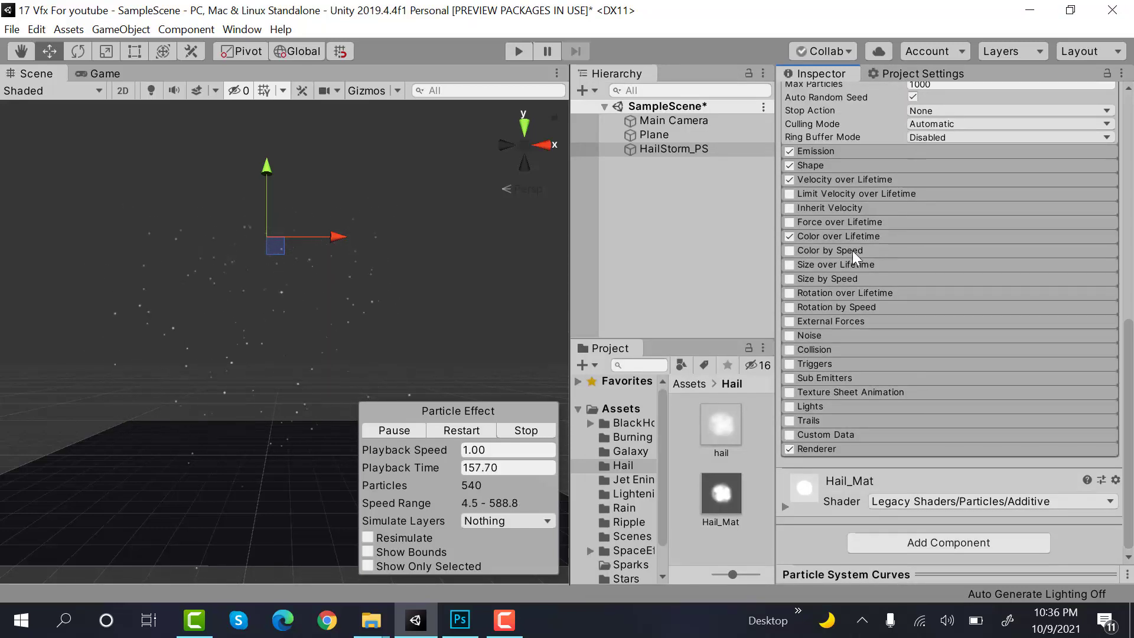
# - Turn on the Size by Speed module, then collapse it
pyautogui.click(788, 280)
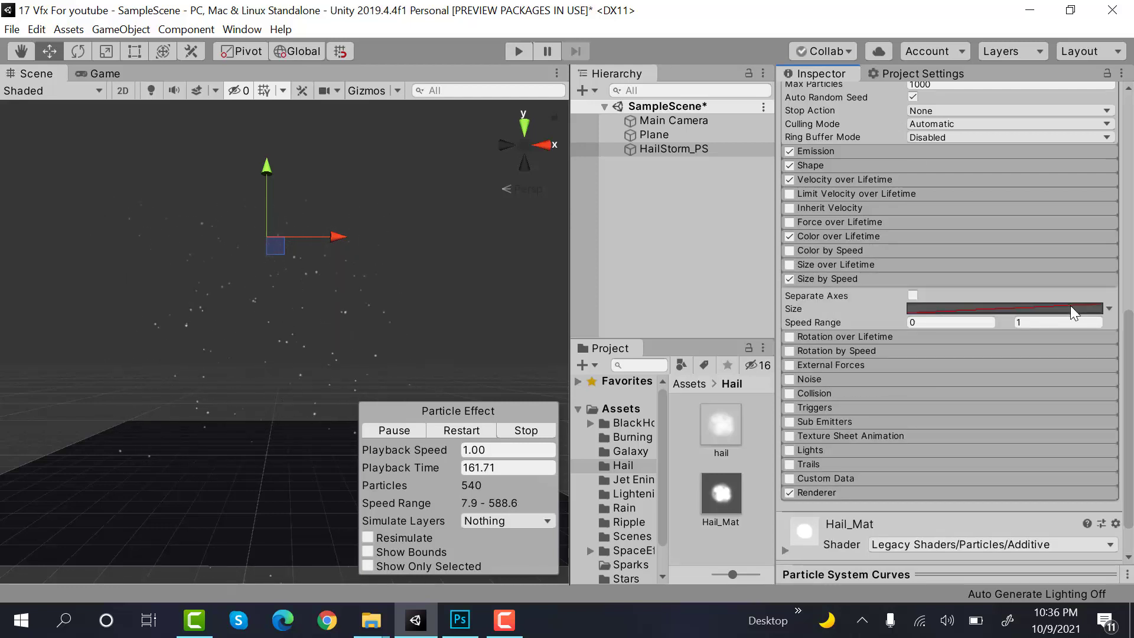
pyautogui.click(1006, 309)
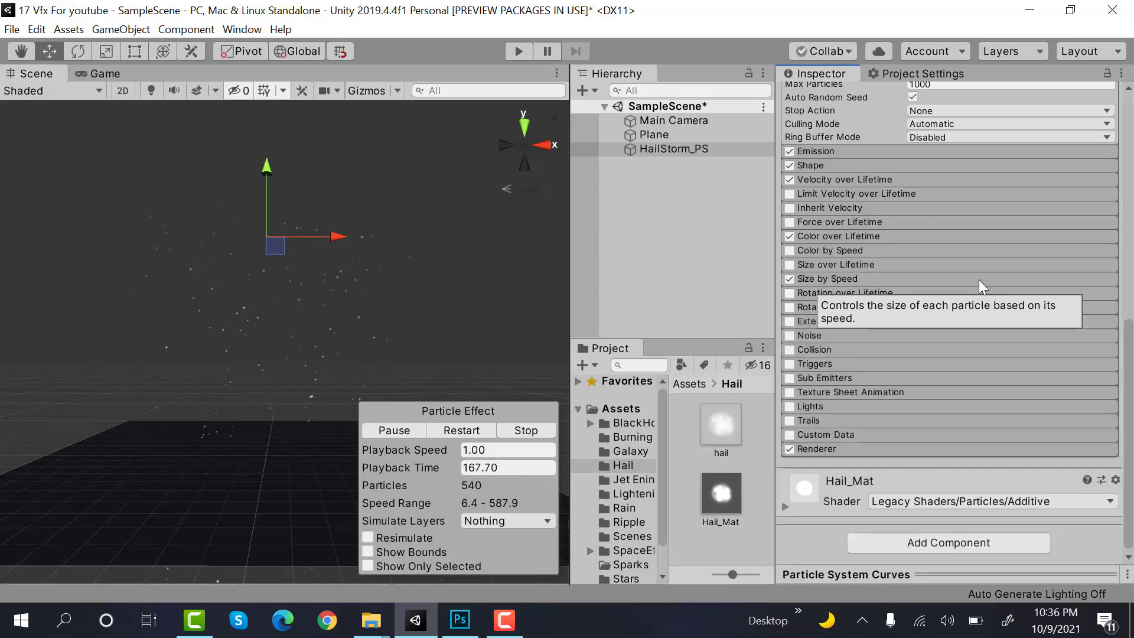
pyautogui.moveTo(1013, 290)
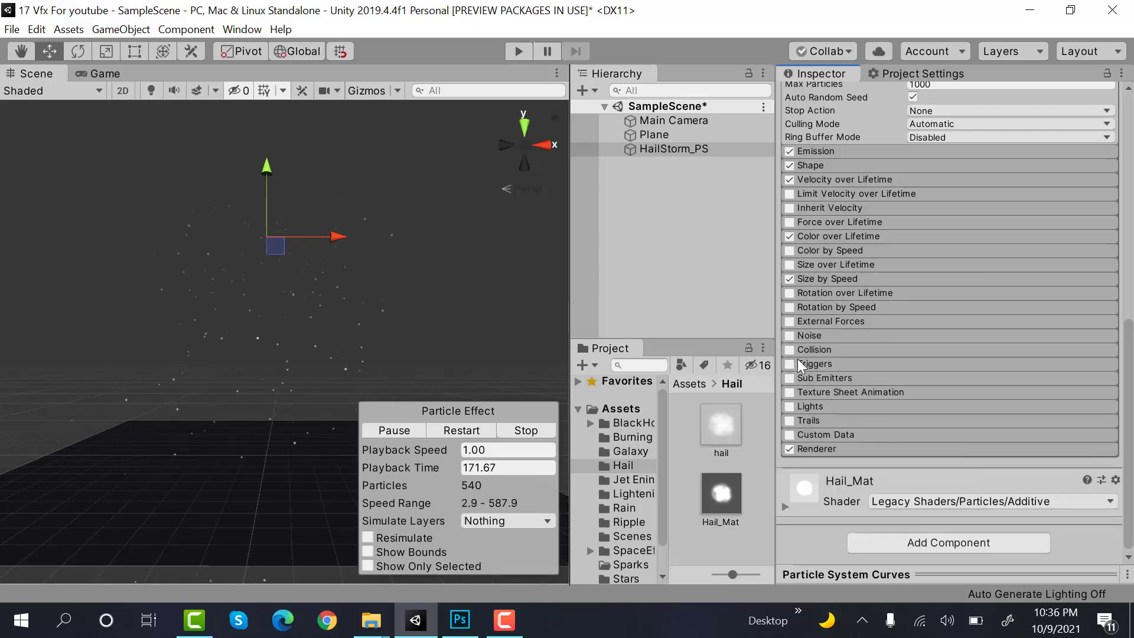
# - Enable World collision with bounce and lifetime loss 0.2 and radius scale 0.5
pyautogui.click(789, 349)
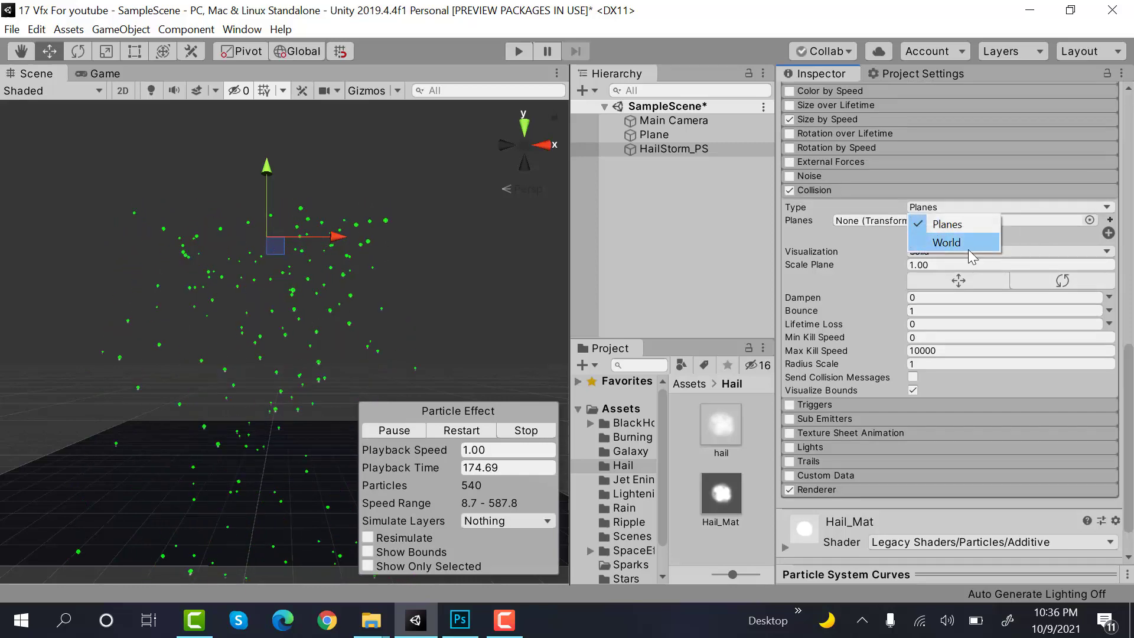
pyautogui.click(947, 242)
pyautogui.write('.')
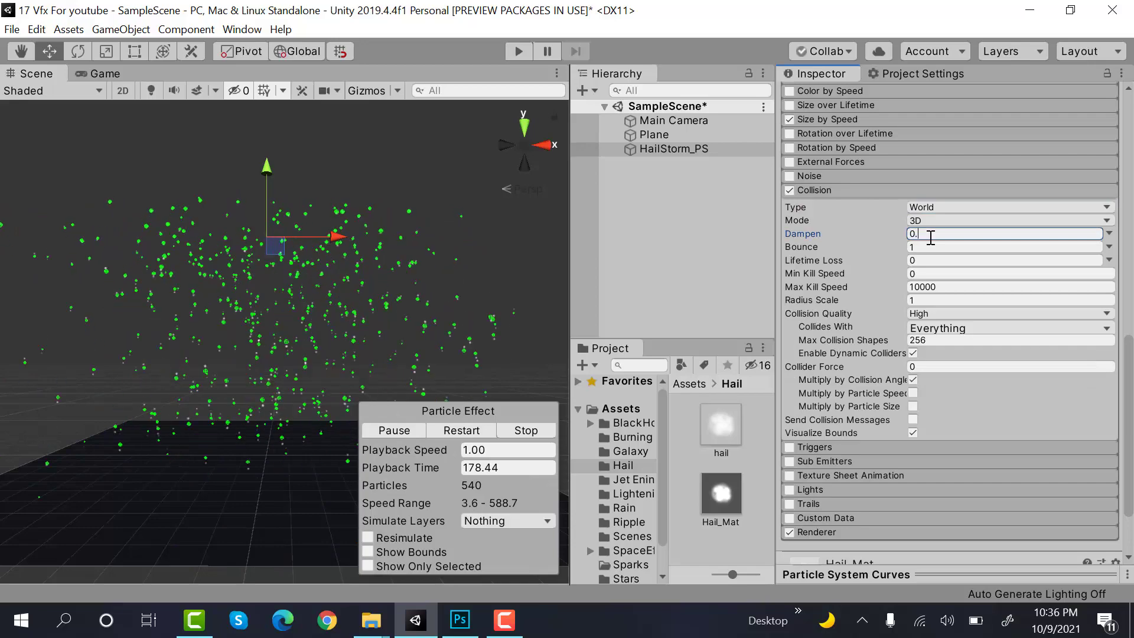
pyautogui.click(1006, 247)
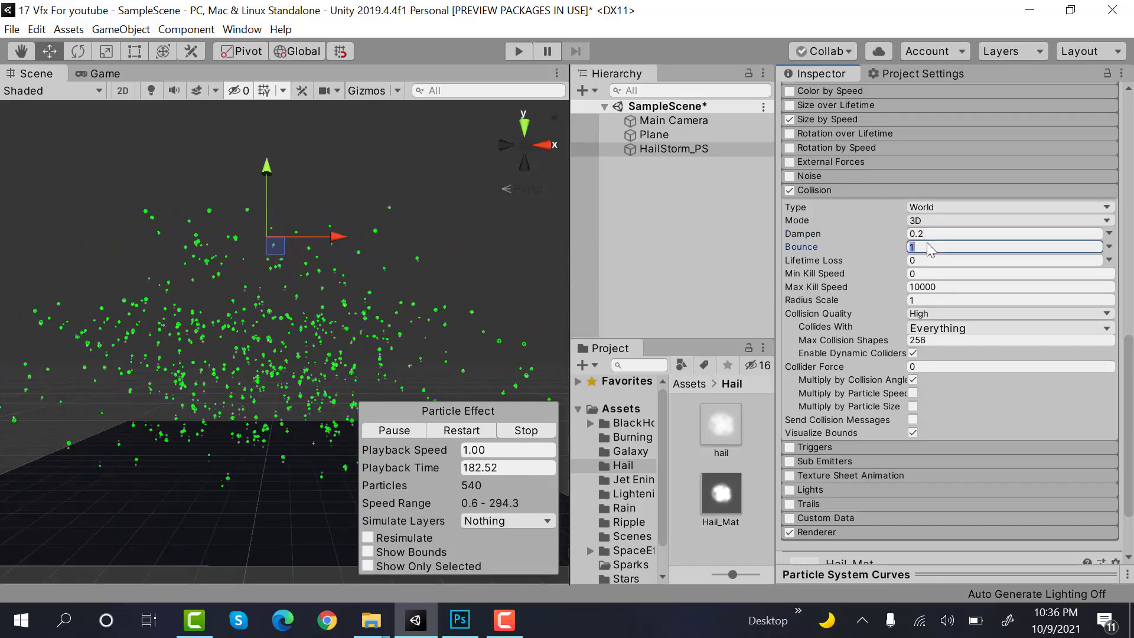
pyautogui.write('0.2')
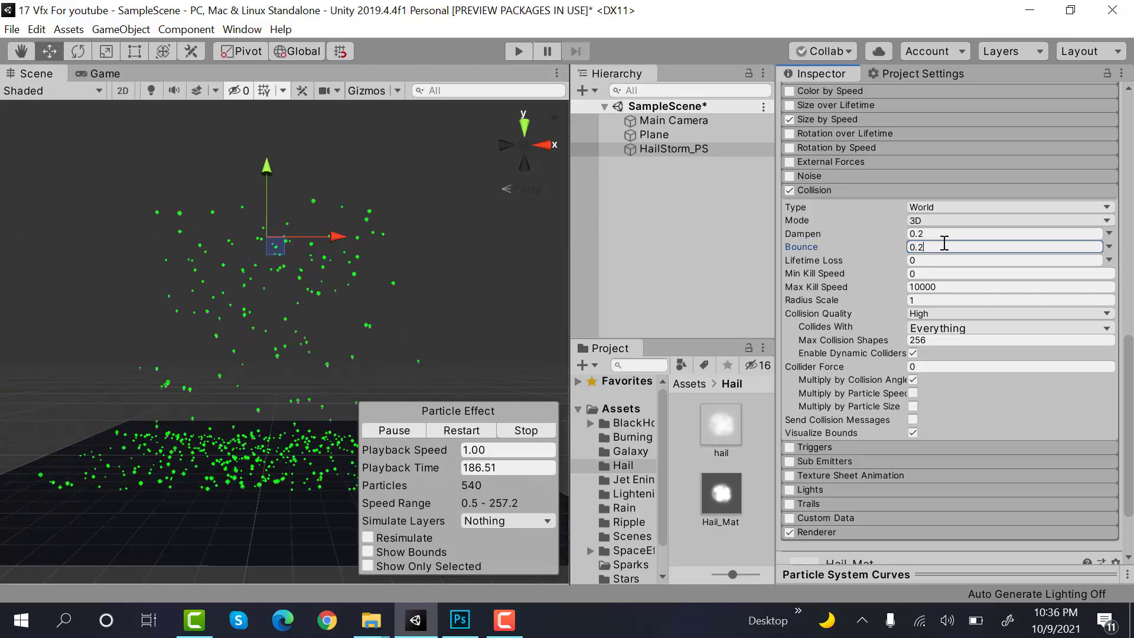
pyautogui.click(1005, 260)
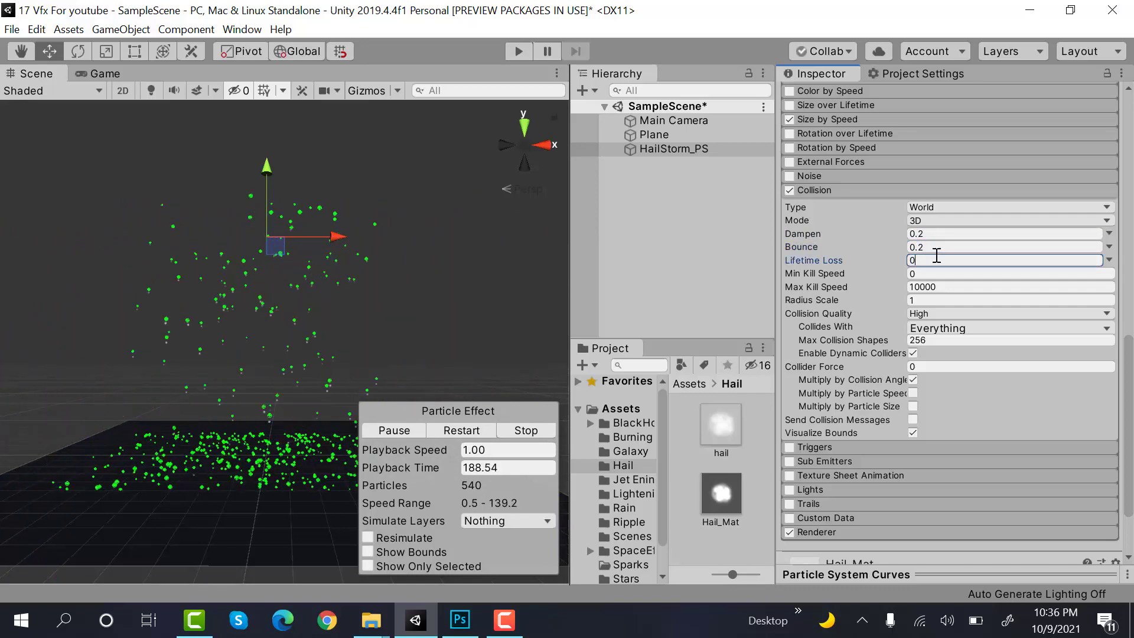
pyautogui.write('0.2')
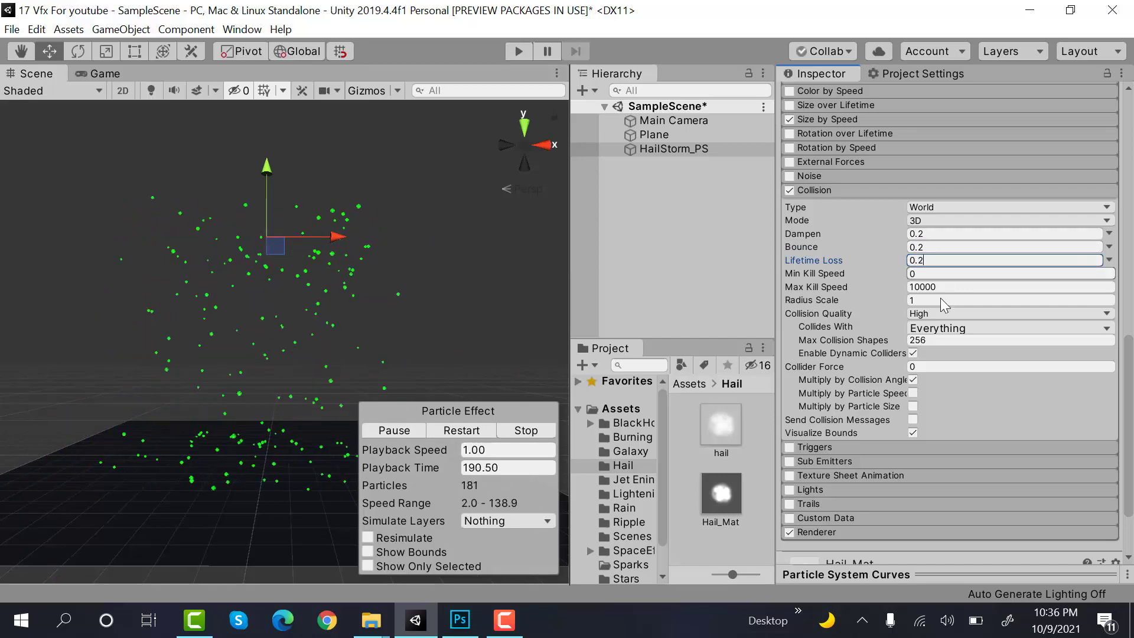
pyautogui.click(1006, 300)
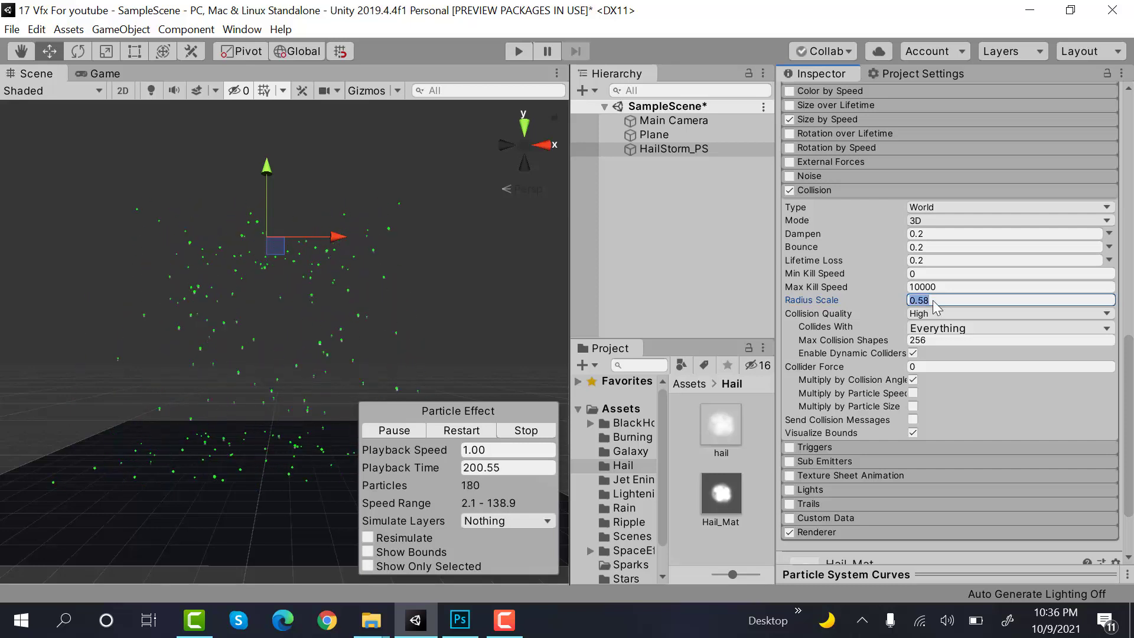
pyautogui.write('0.5')
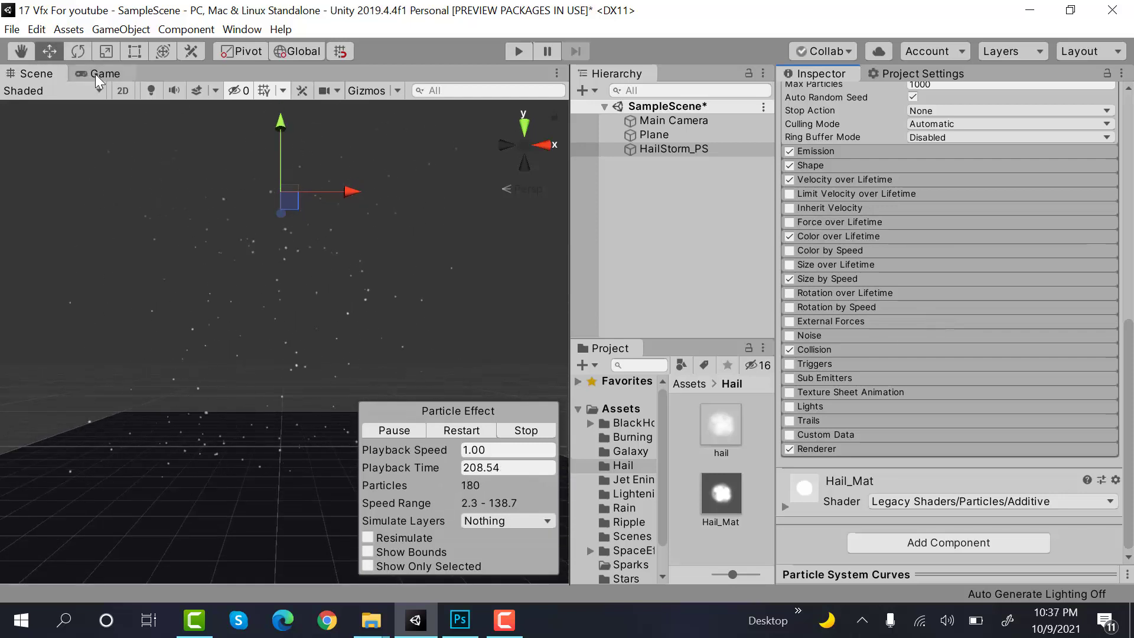
pyautogui.click(105, 73)
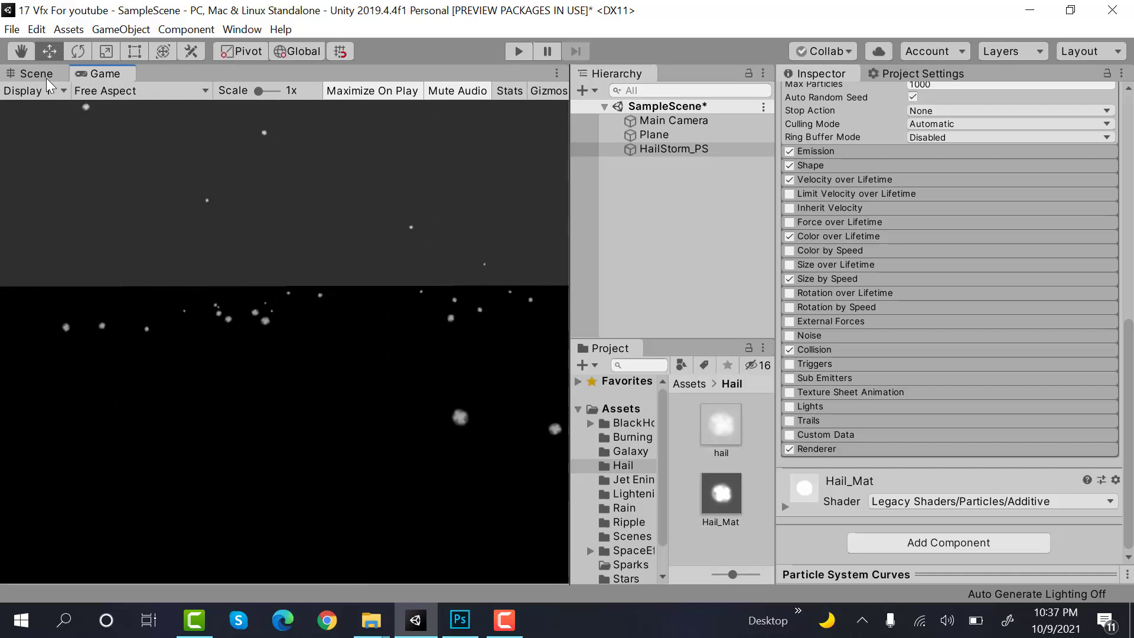
pyautogui.click(36, 73)
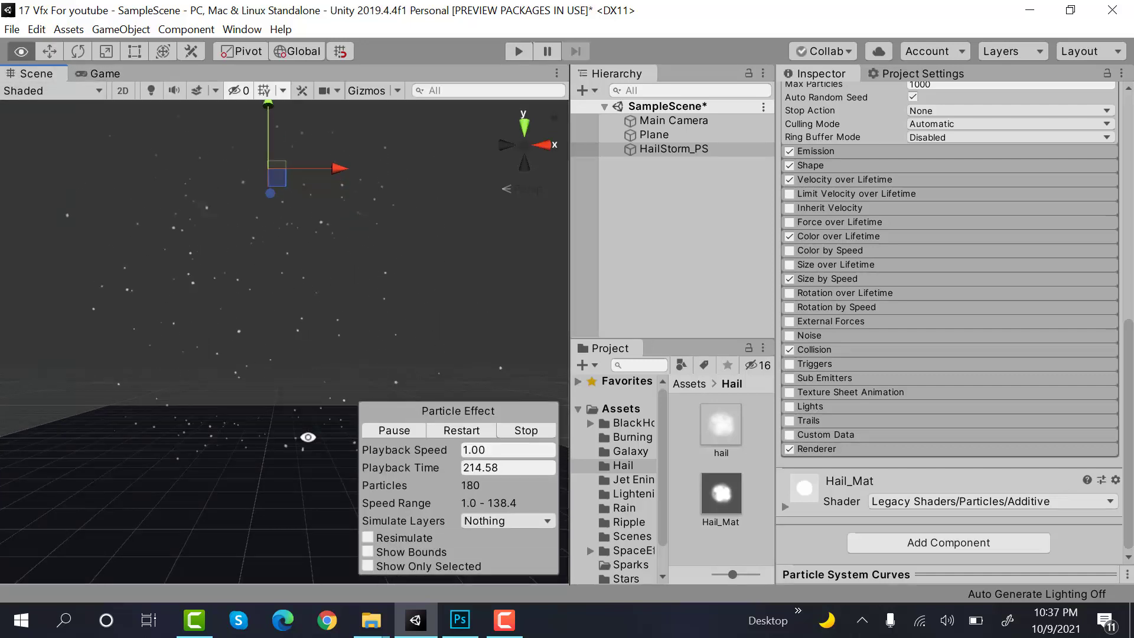